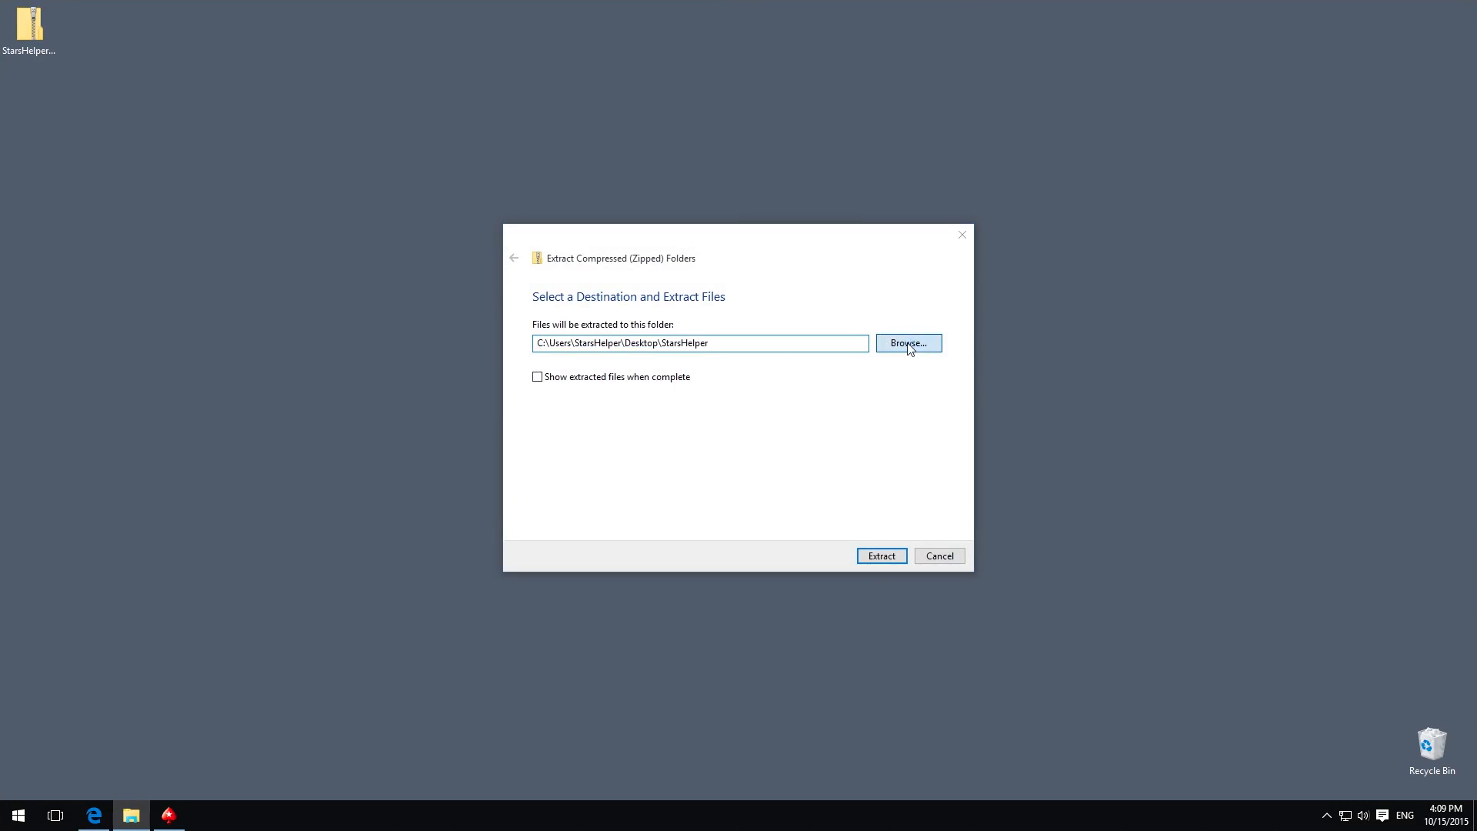
- Extract the StarsHelper zip archive with the Desktop as the destination folder
left_click(907, 341)
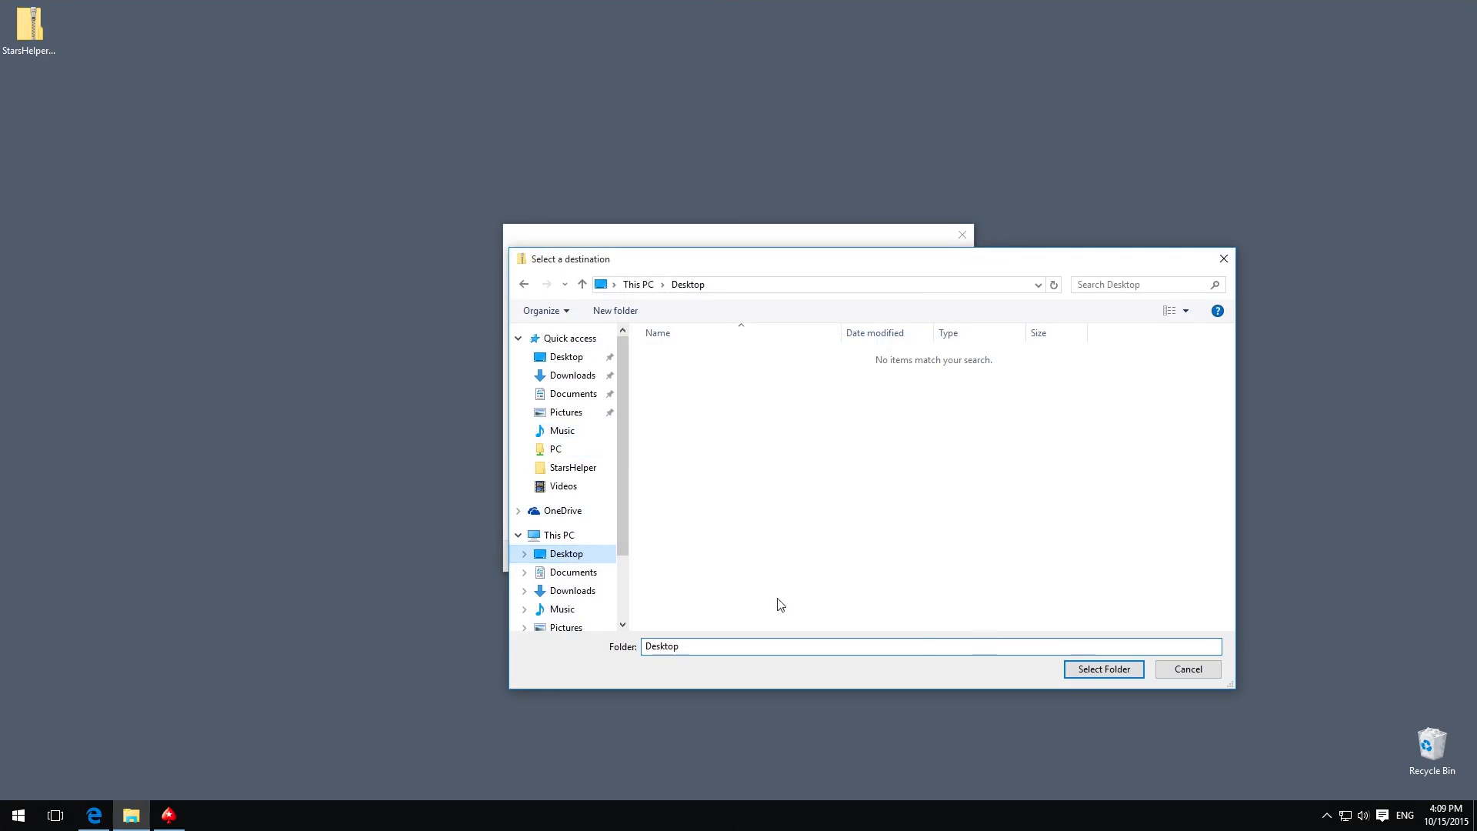
left_click(1102, 668)
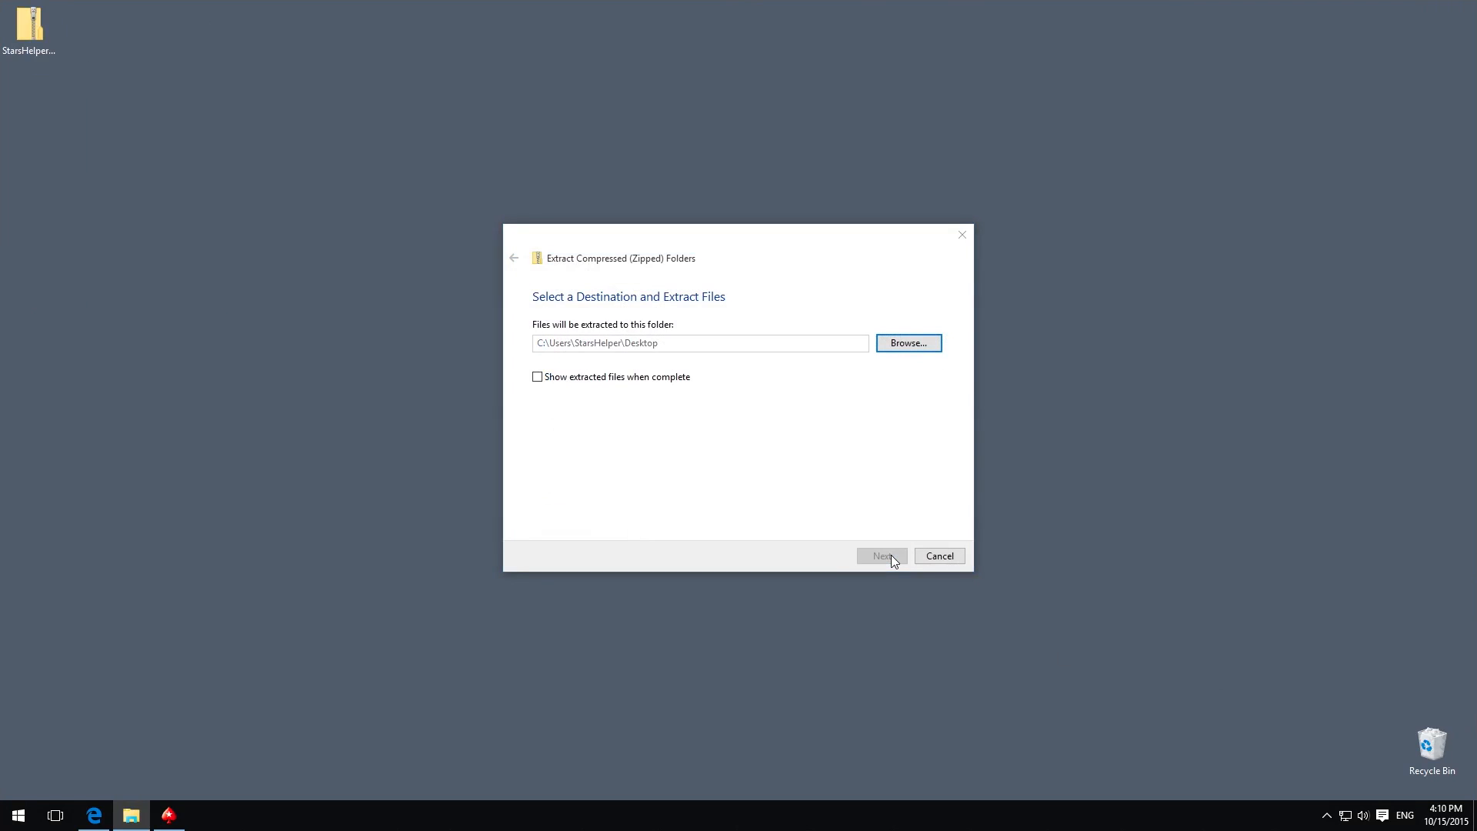
left_click(881, 555)
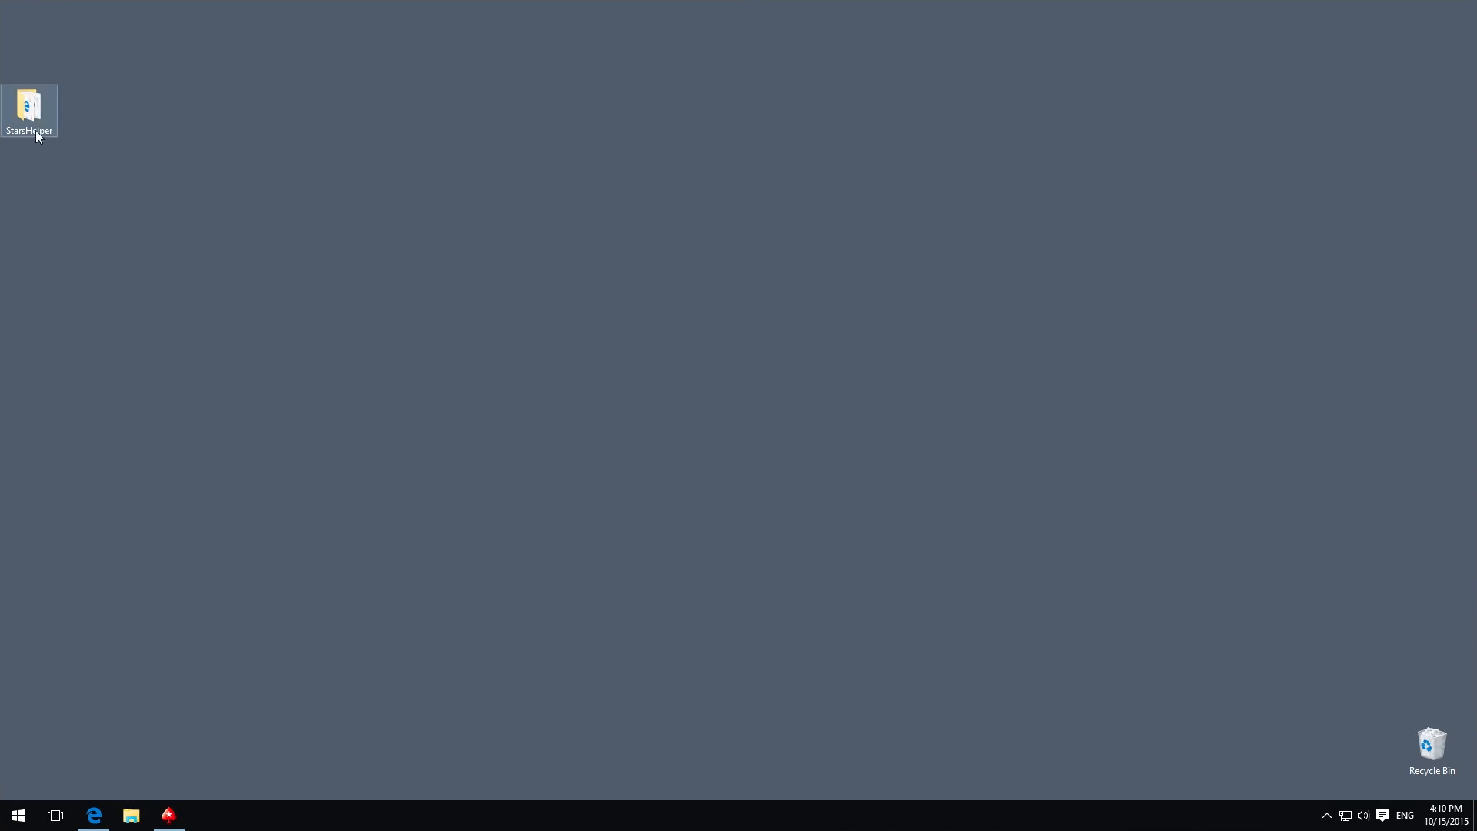
- Inside the StarsHelper folder, create a shortcut to StarsHelperUpdater.exe and rename it SH
double_click(29, 105)
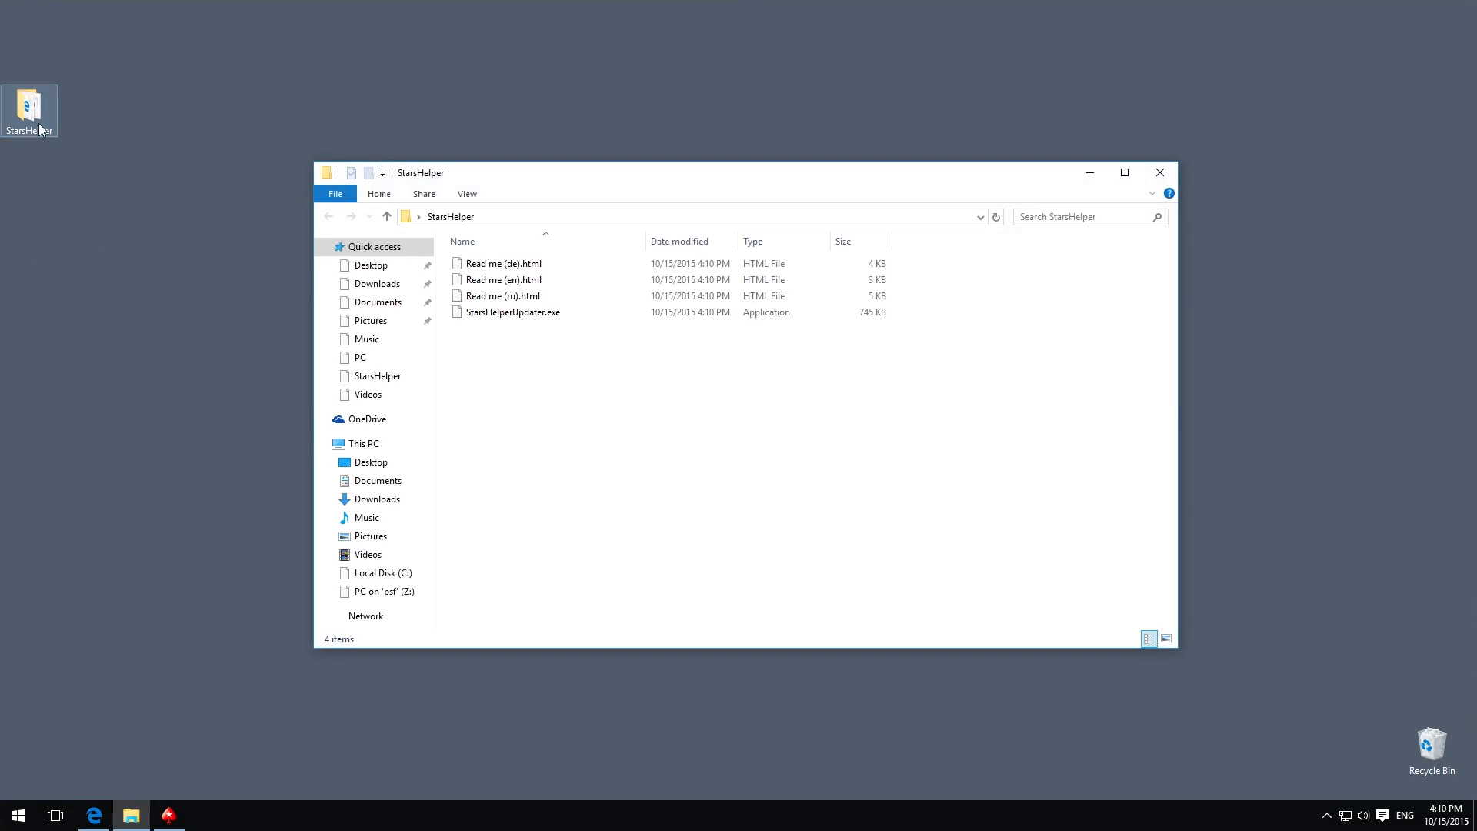
right_click(513, 312)
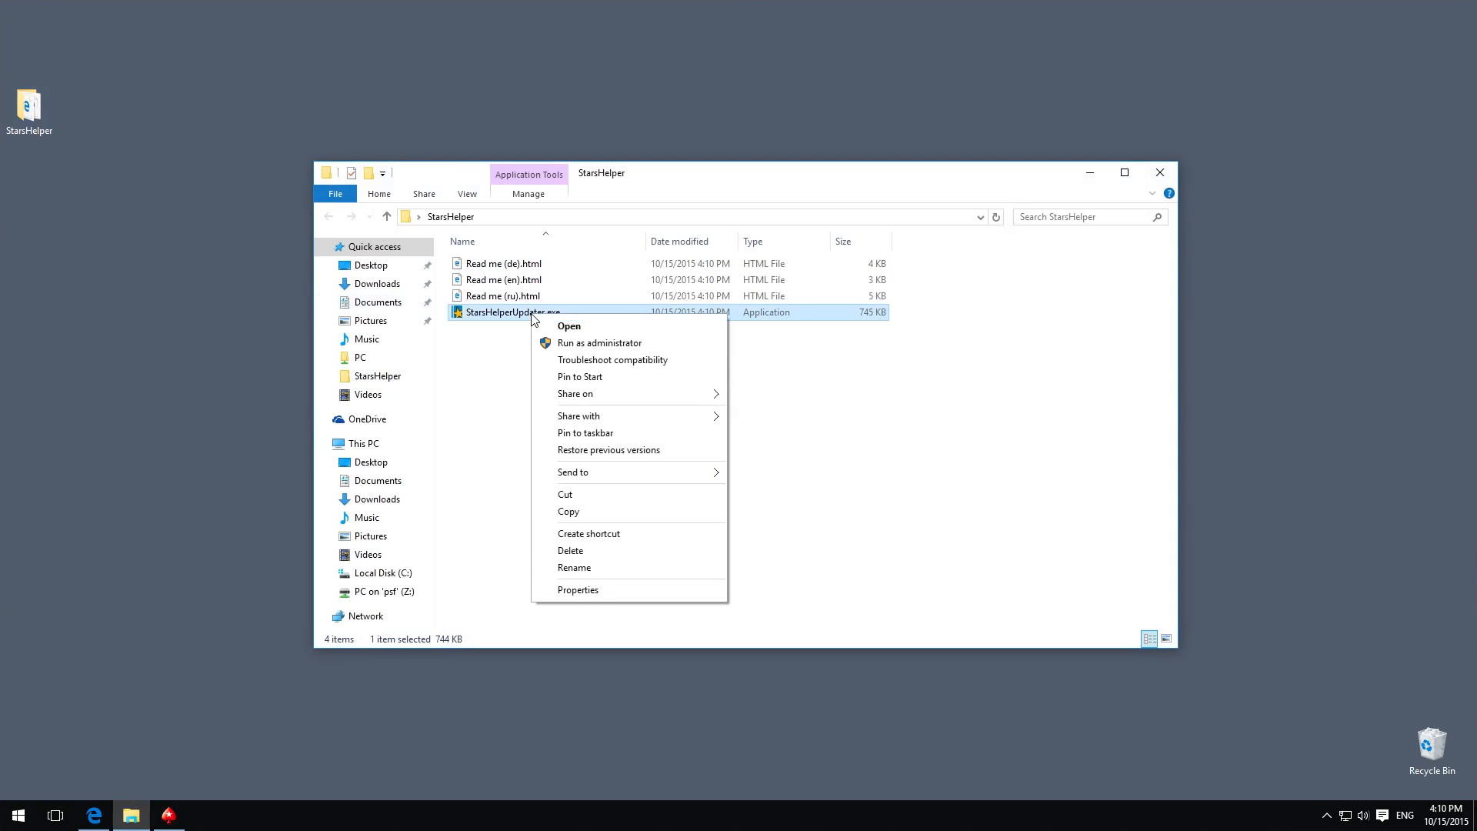
left_click(588, 533)
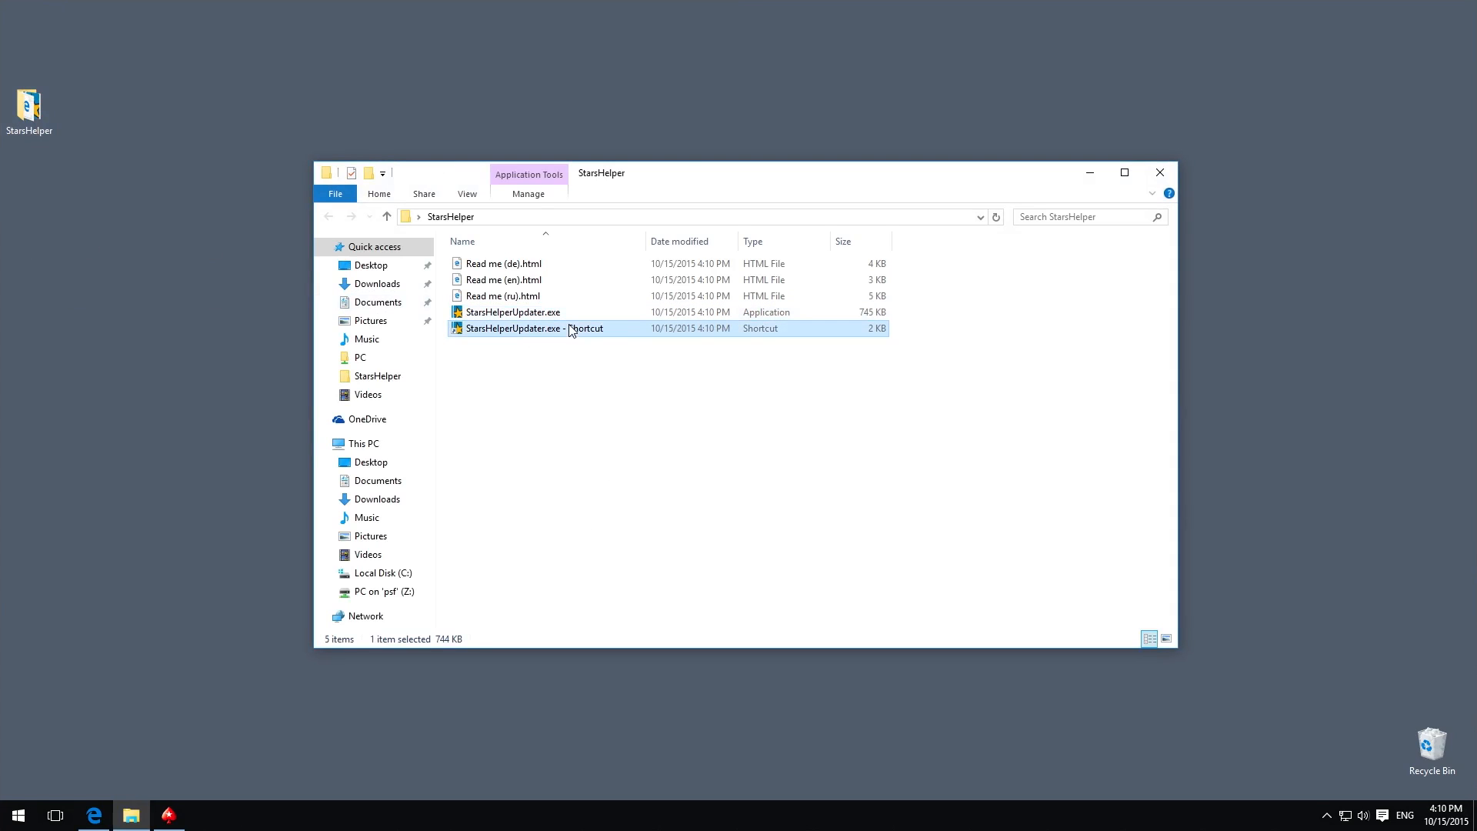
right_click(534, 328)
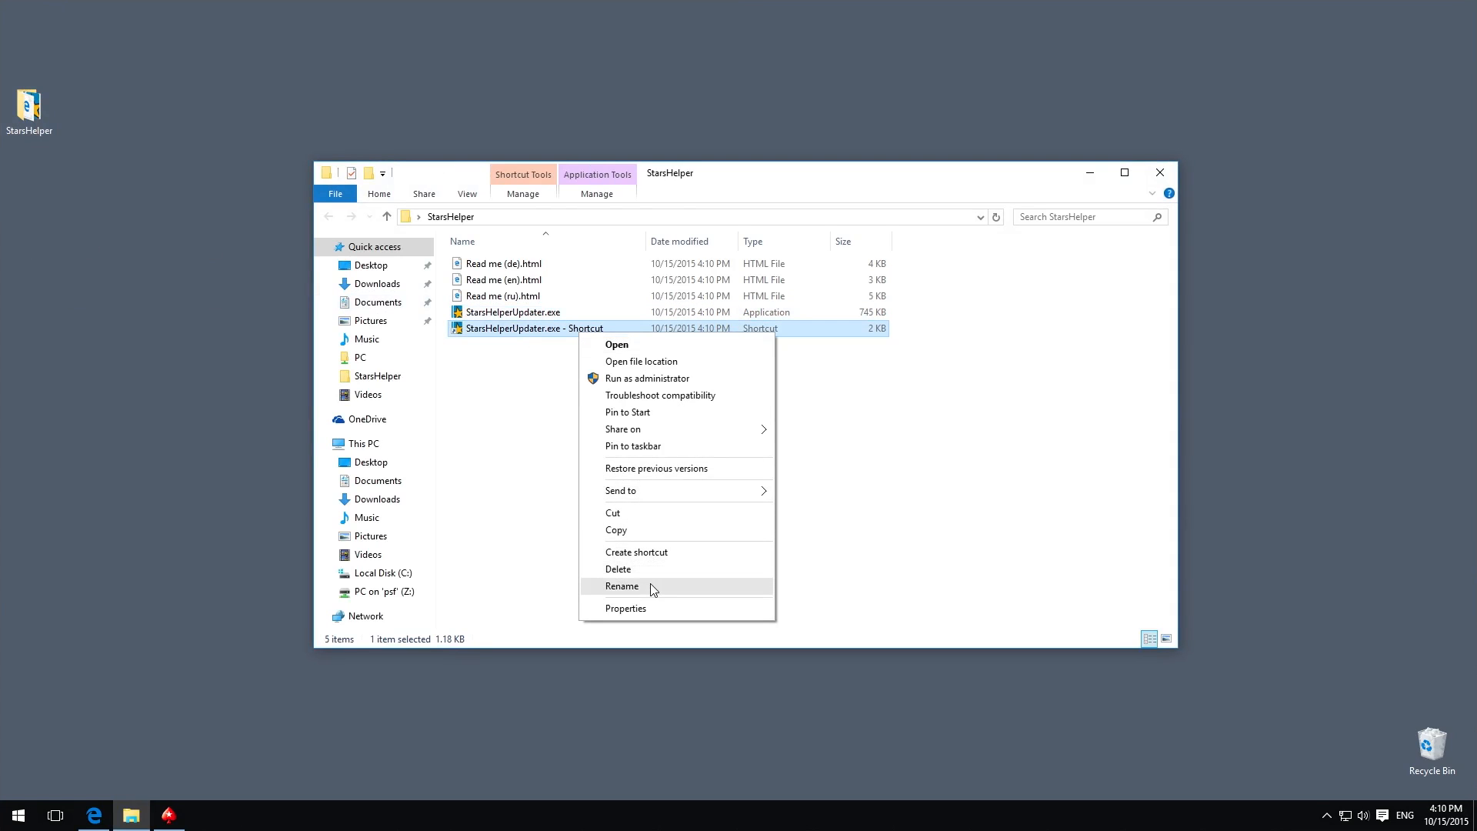
left_click(621, 586)
type("SH")
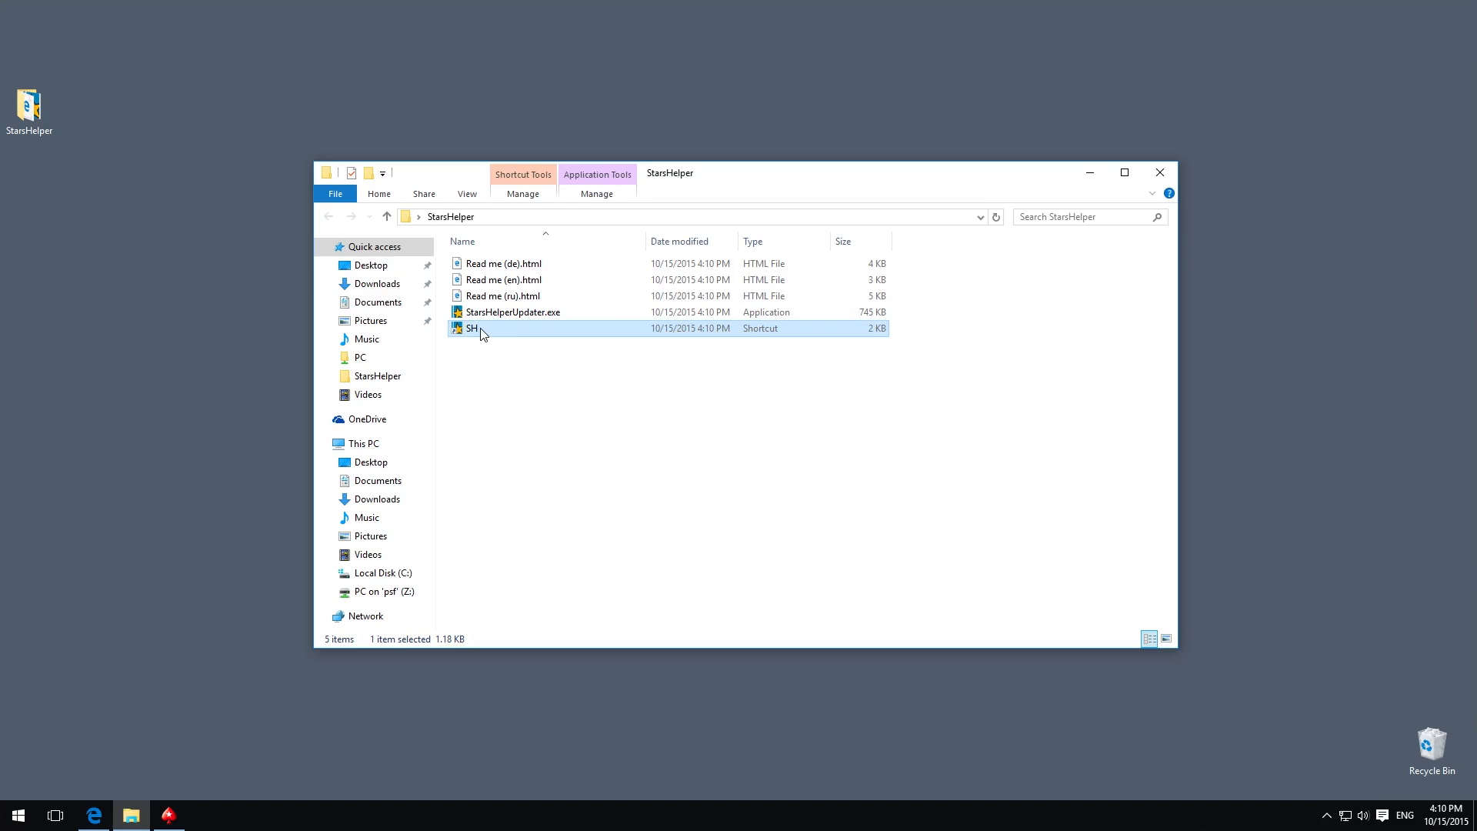
- Launch StarsHelper Updater from the SH shortcut, allowing it past the security warning
double_click(471, 328)
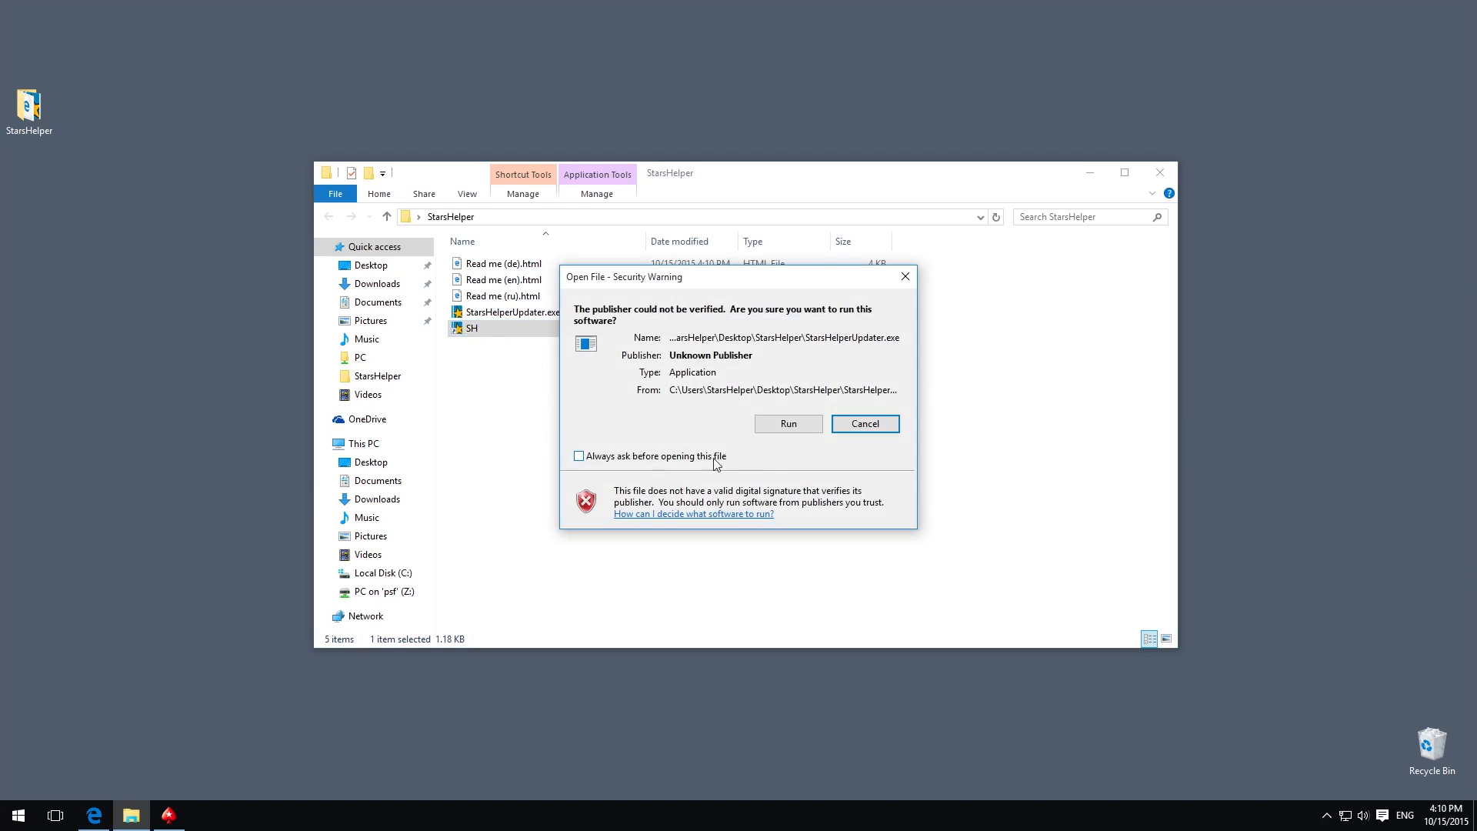
left_click(788, 423)
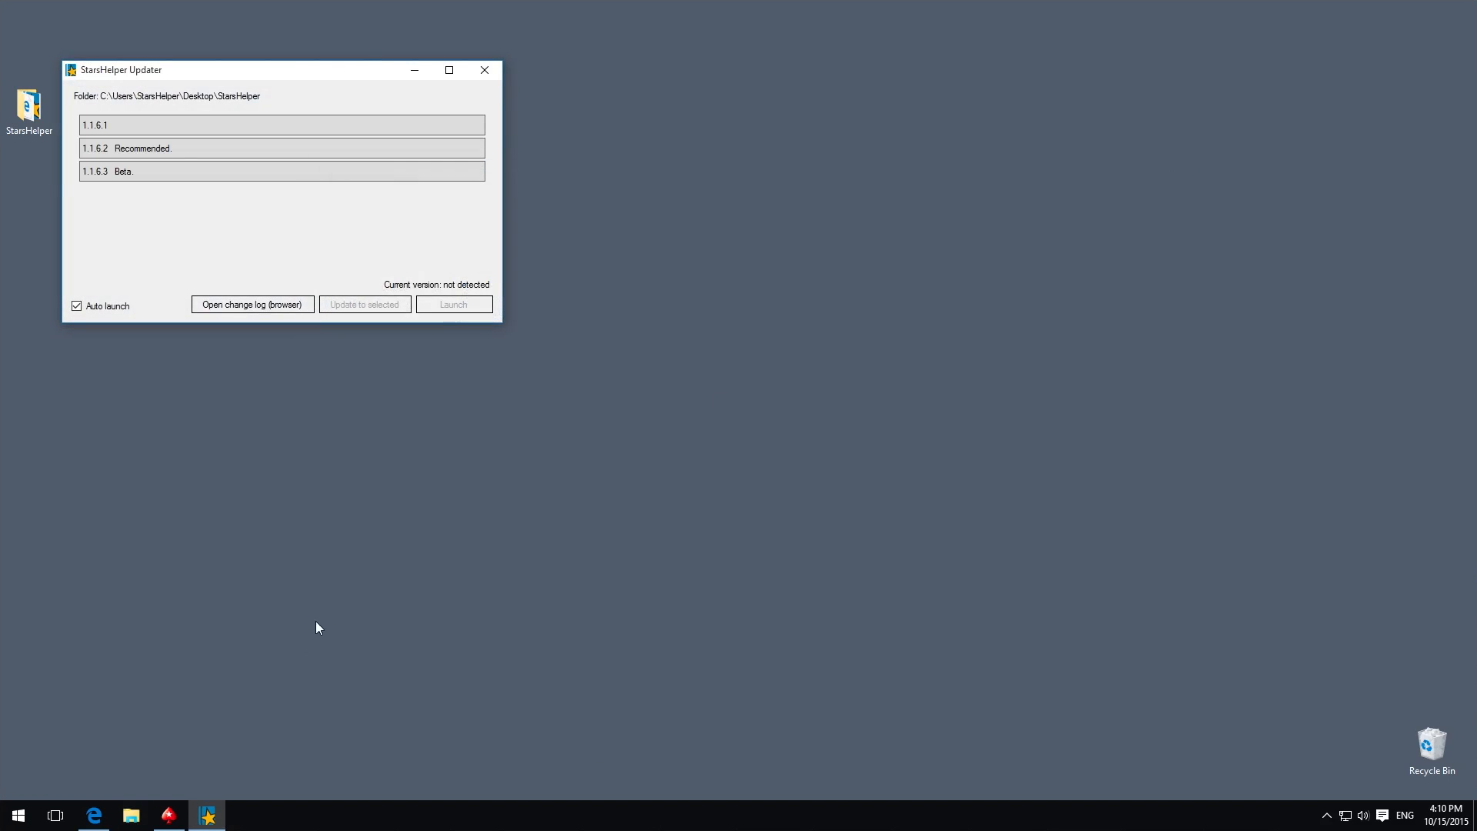
right_click(207, 815)
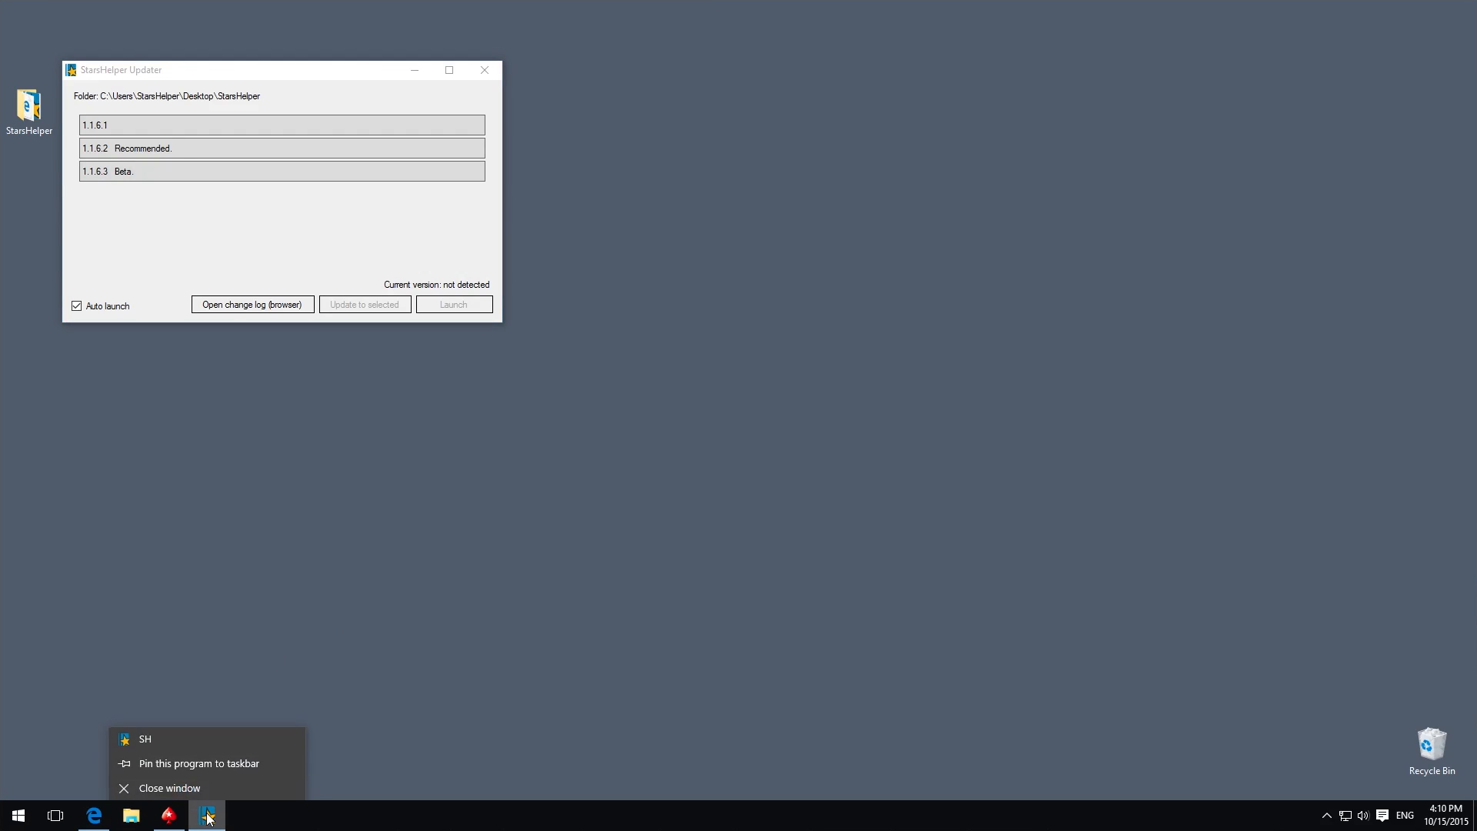
left_click(331, 626)
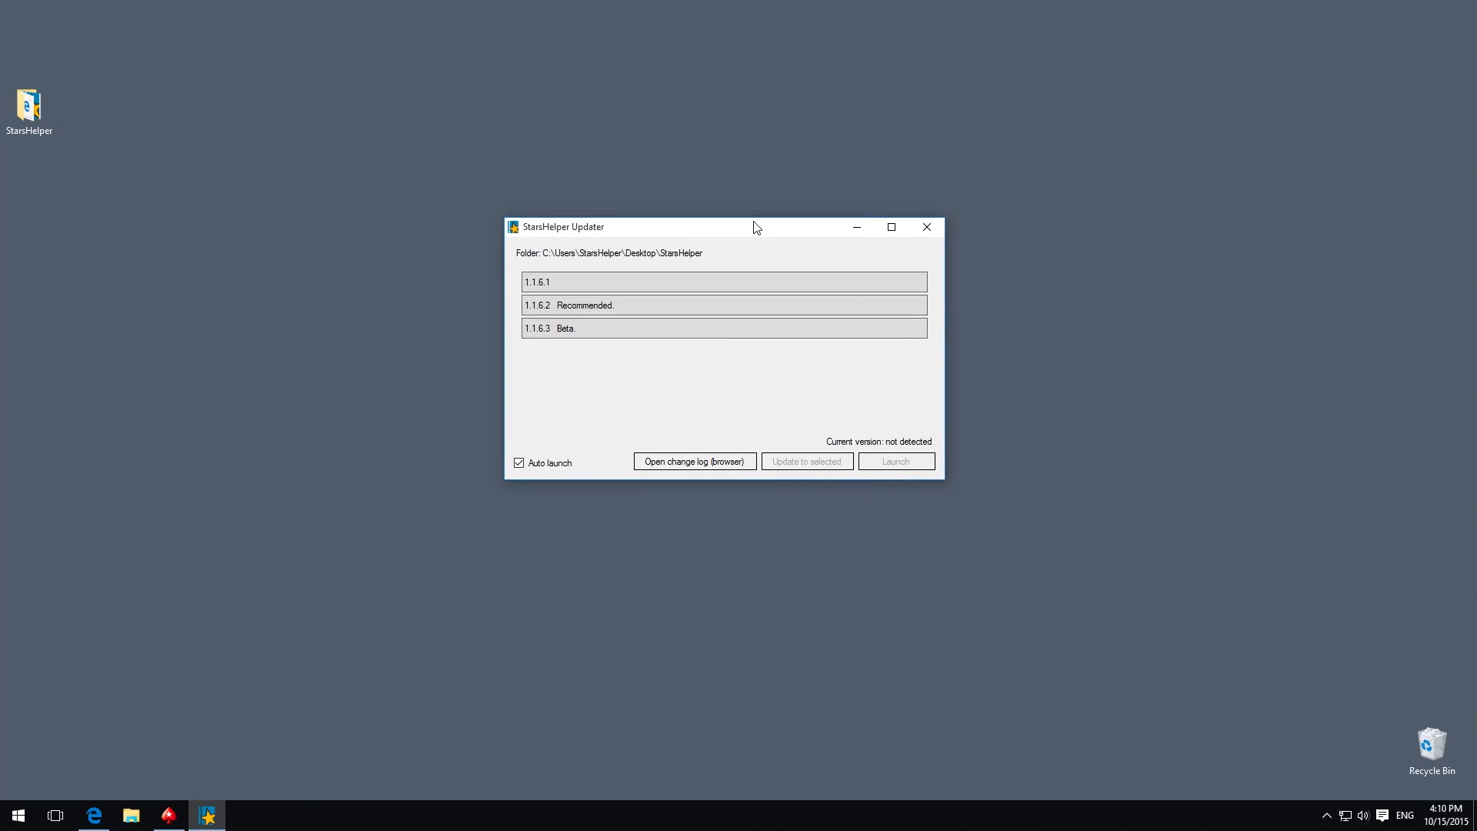
- Select and install StarsHelper version 1.1.6.3 Beta in the updater
left_click(722, 304)
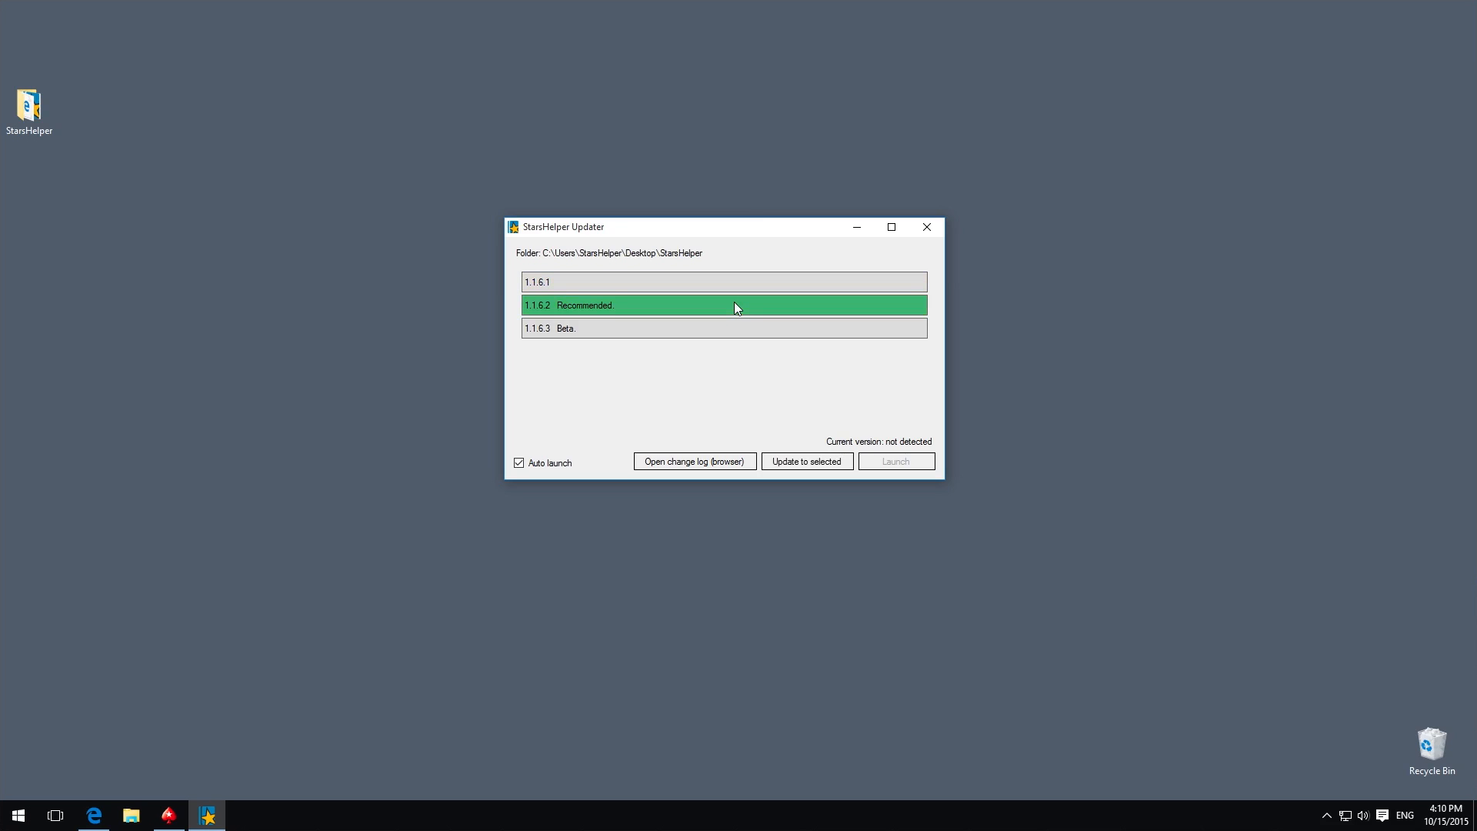
left_click(697, 328)
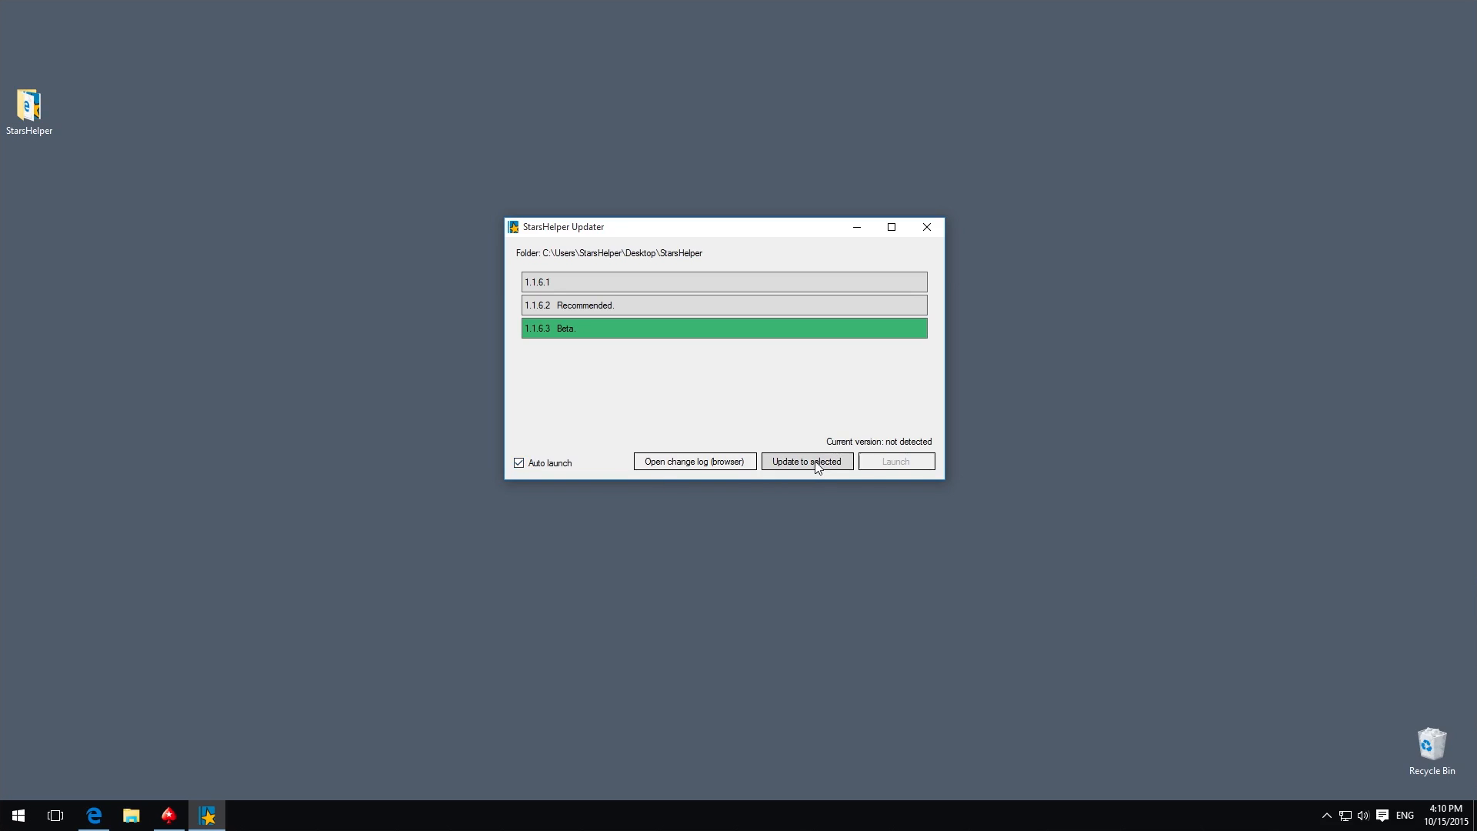
left_click(805, 461)
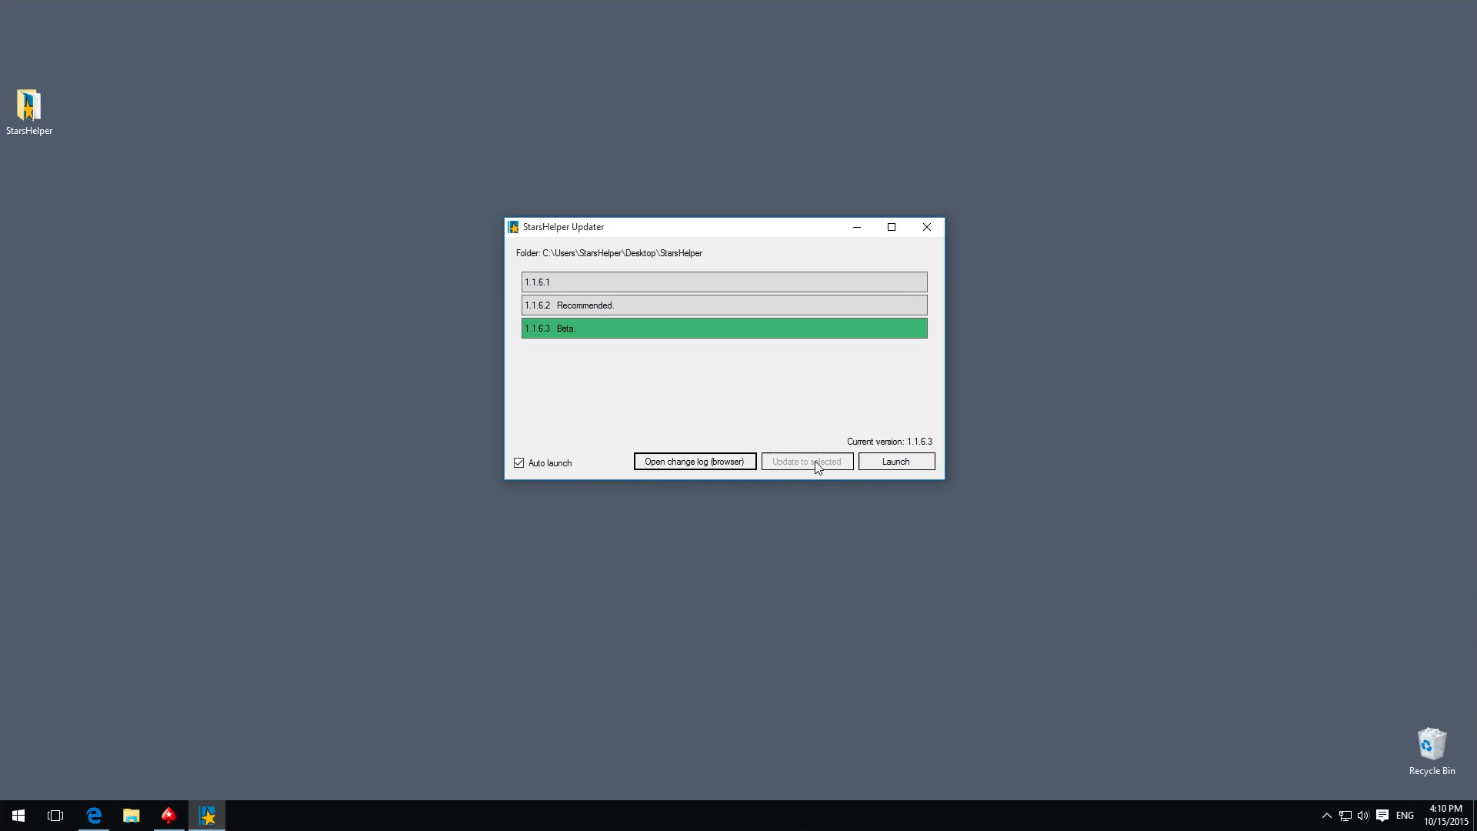
- Launch StarsHelper and bring up its trial Registration window
left_click(805, 462)
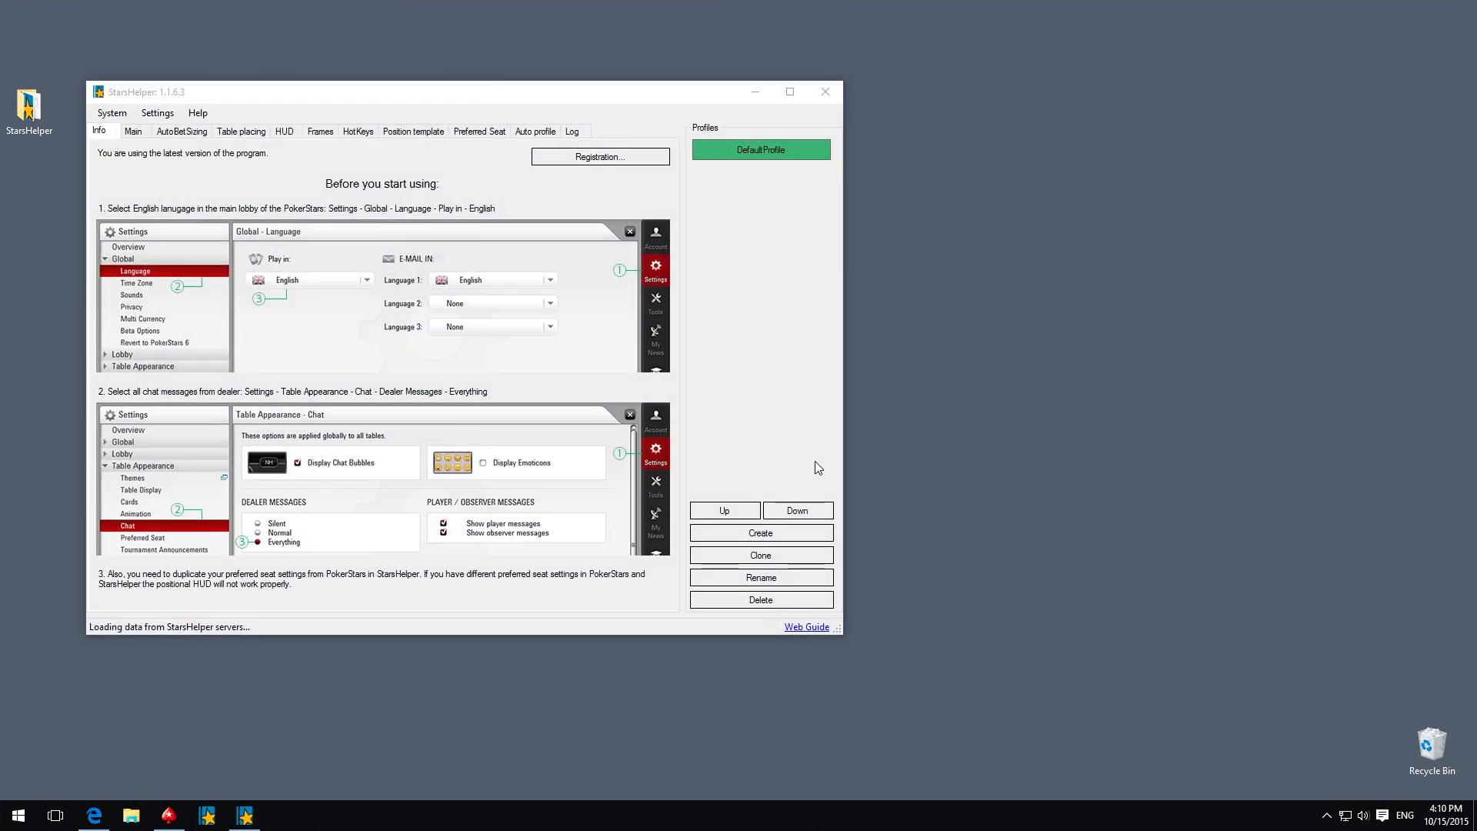
left_click(599, 156)
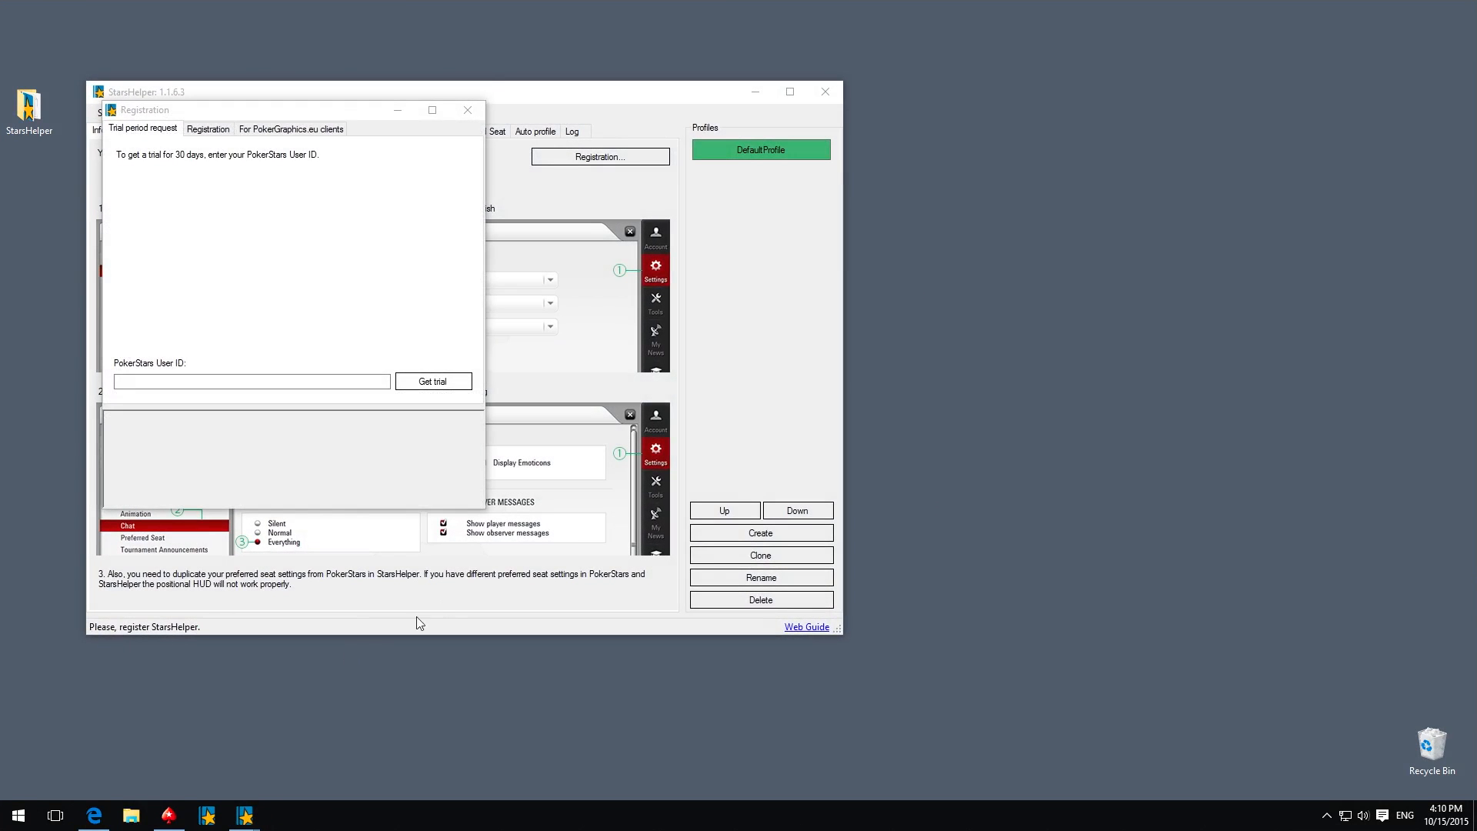
left_click(92, 815)
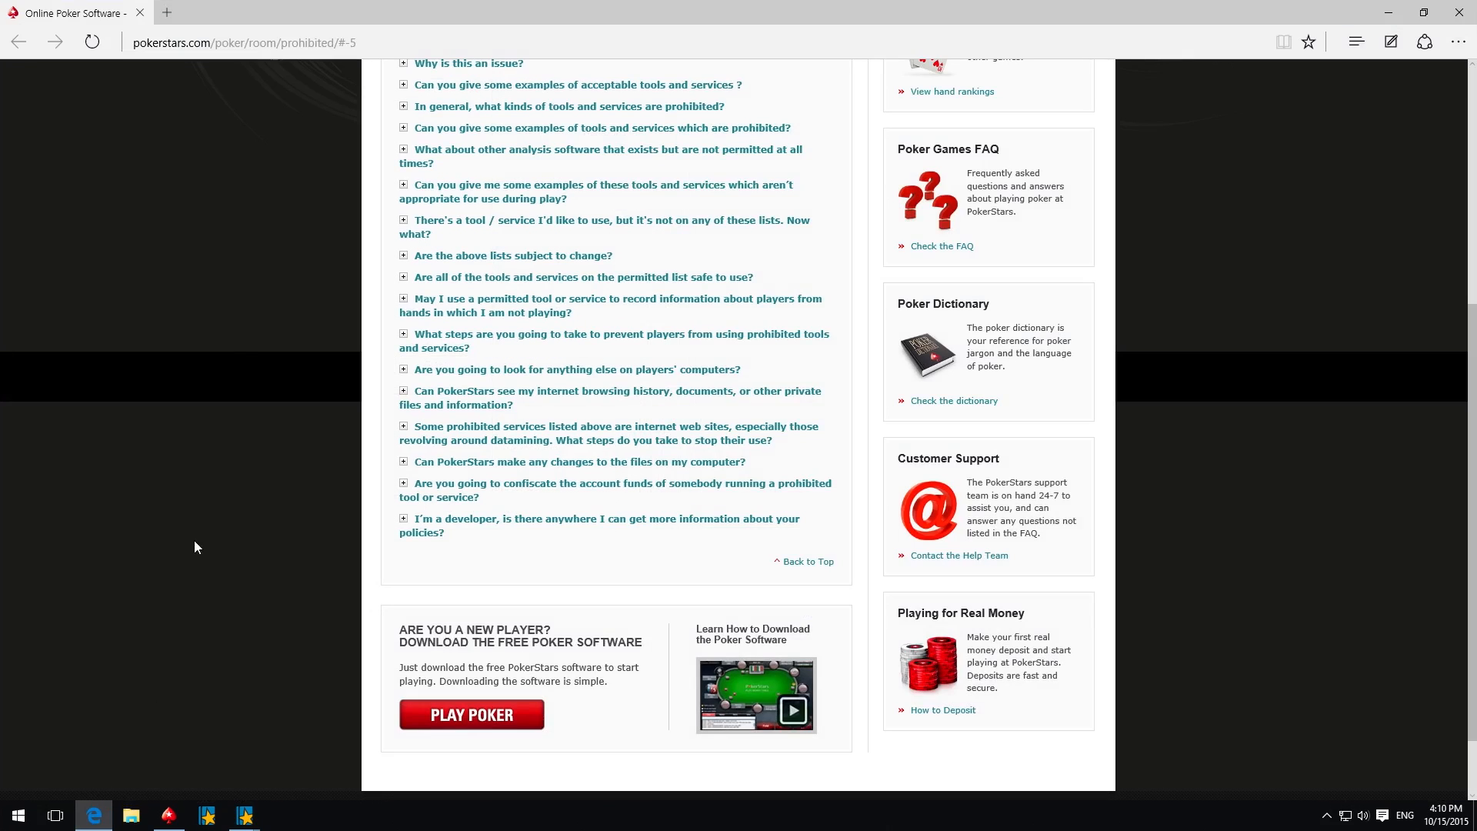
left_click(404, 85)
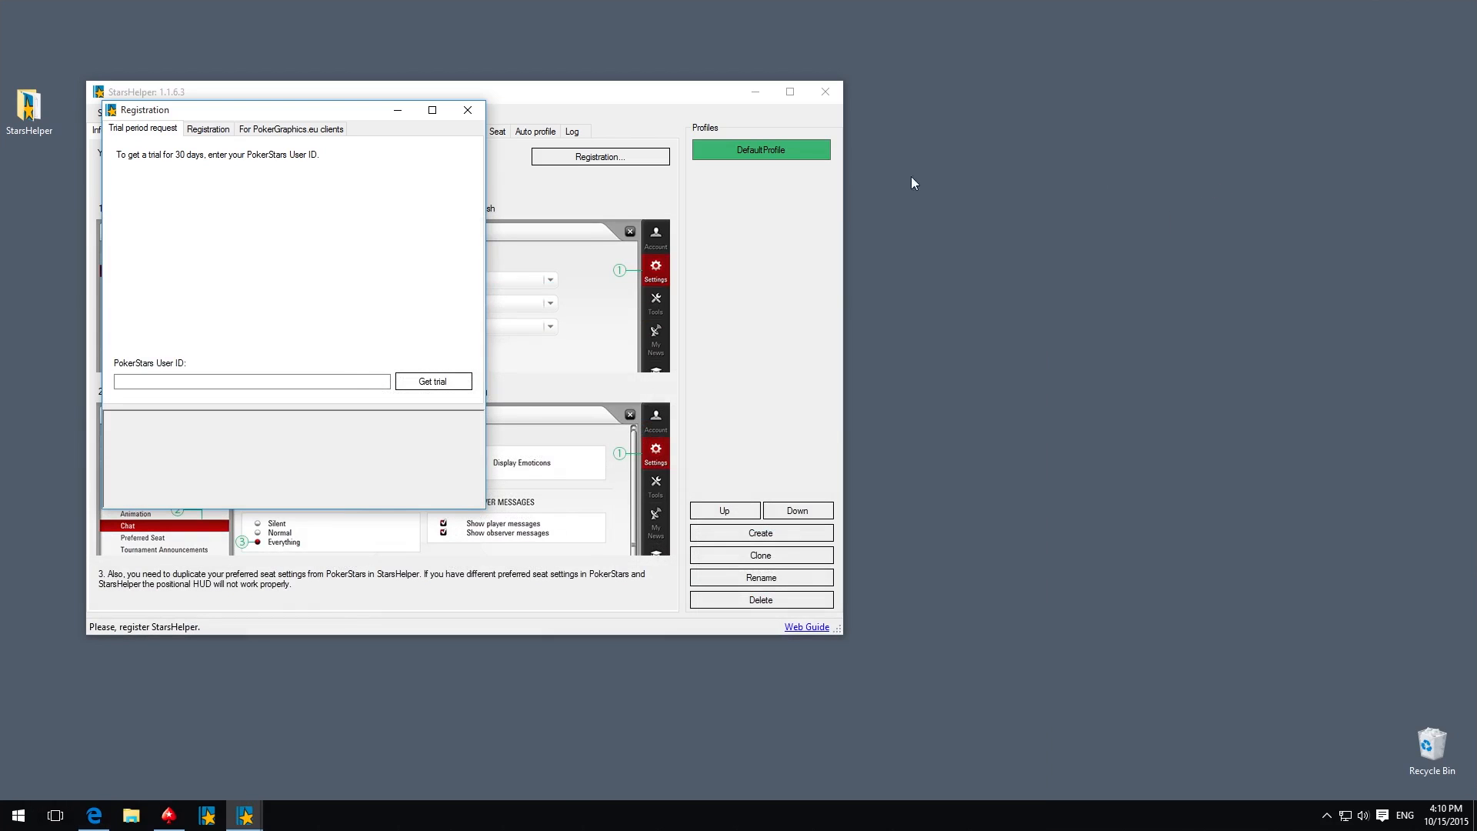
- Enter 'StarsHelper' as the PokerStars User ID and request the trial
type("Star")
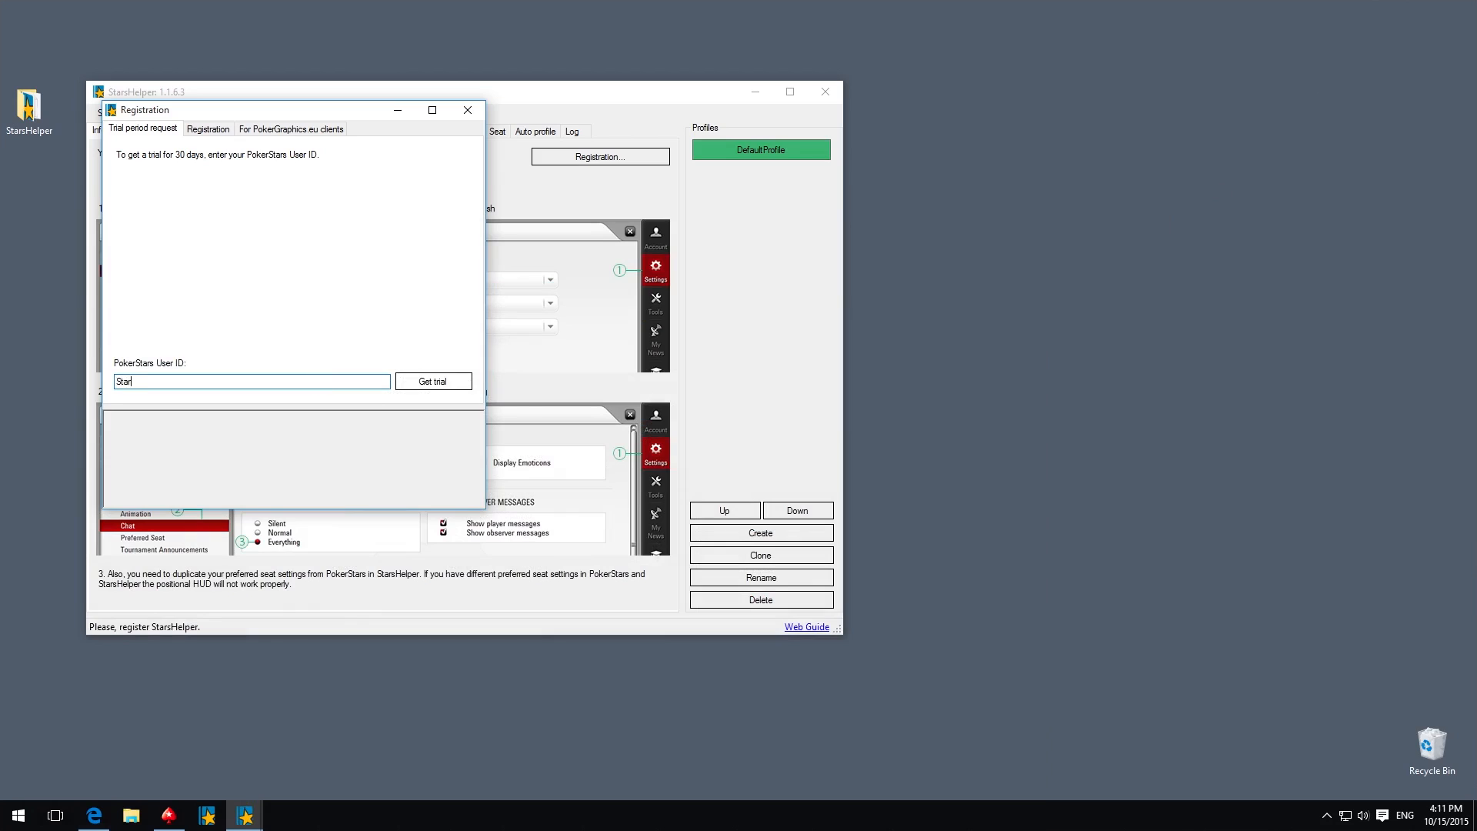
type("sHelper")
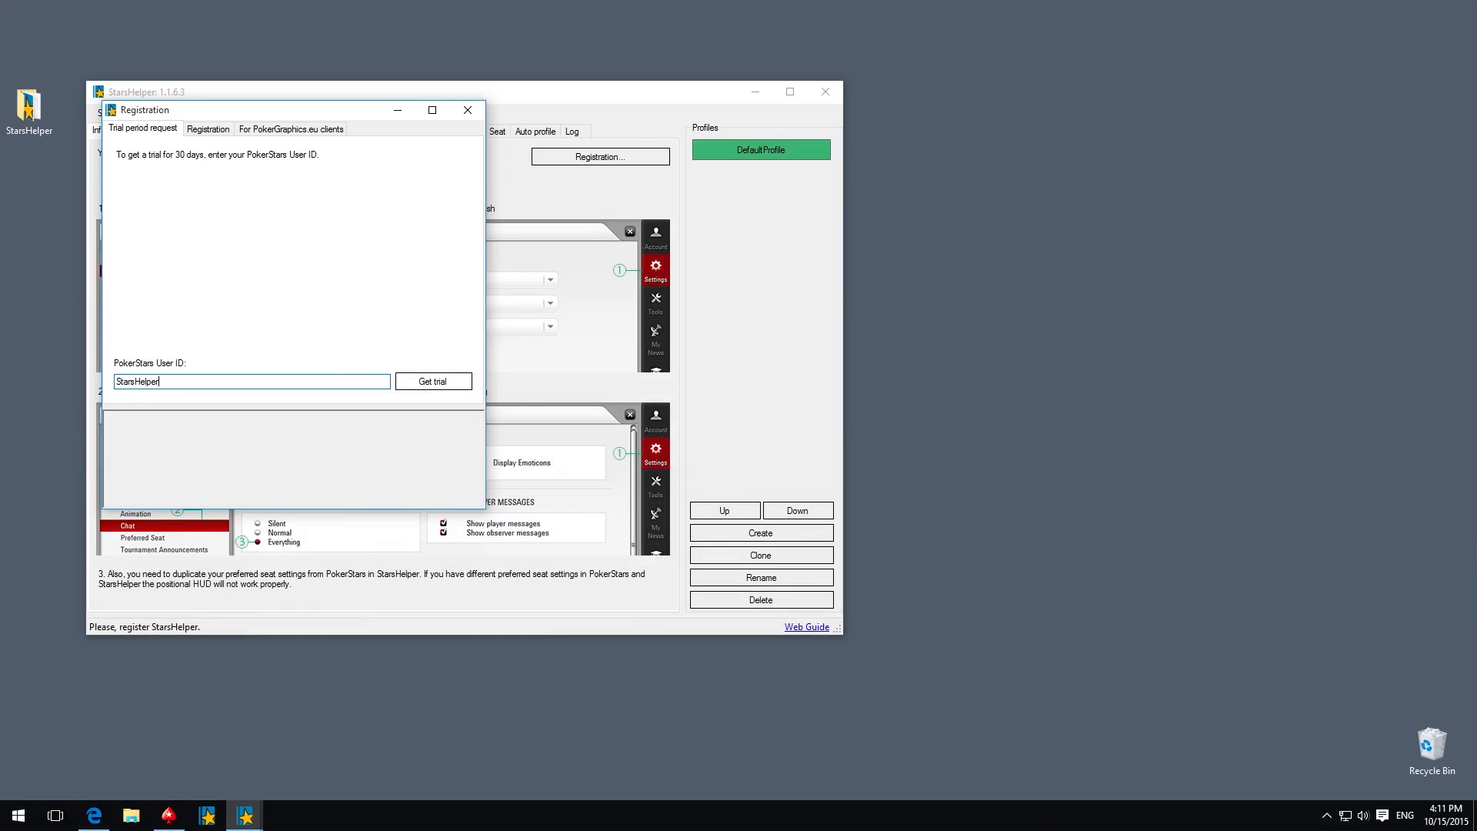
left_click(432, 381)
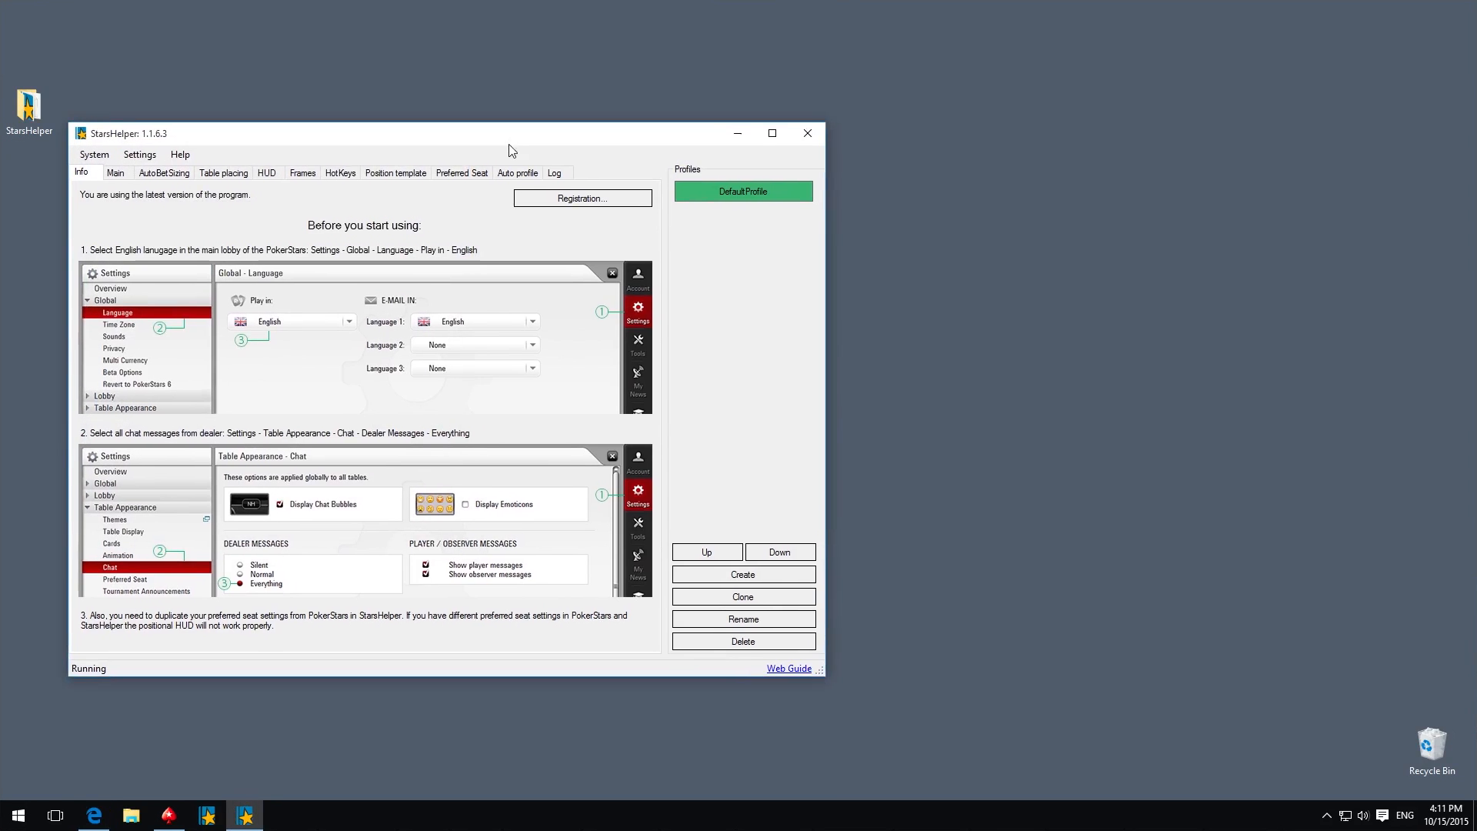
- Set PokerStars play language to English, dealer messages to Everything, check Preferred Seat, close StarsHelper
left_click(168, 814)
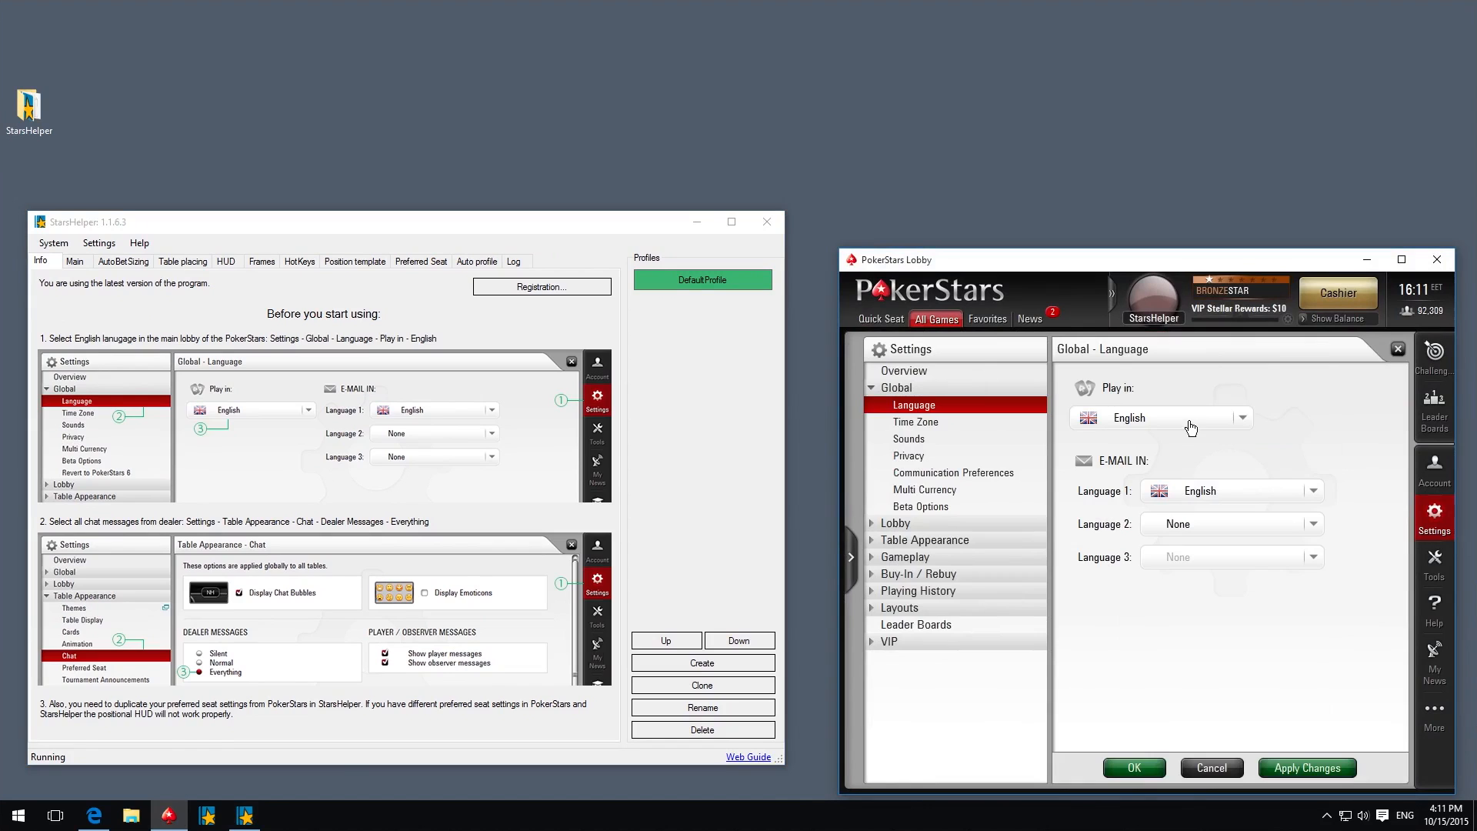
left_click(925, 538)
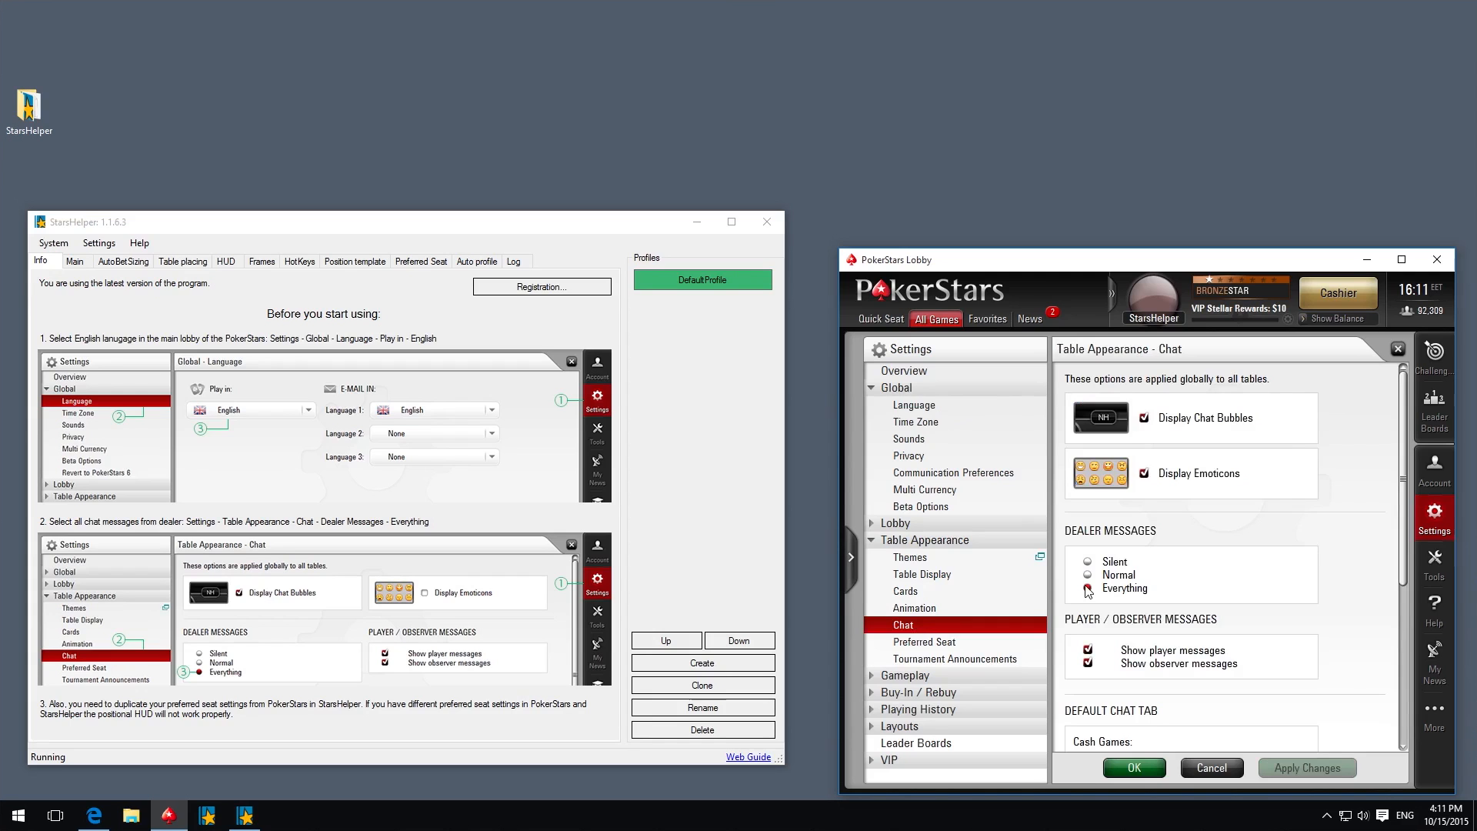
left_click(924, 641)
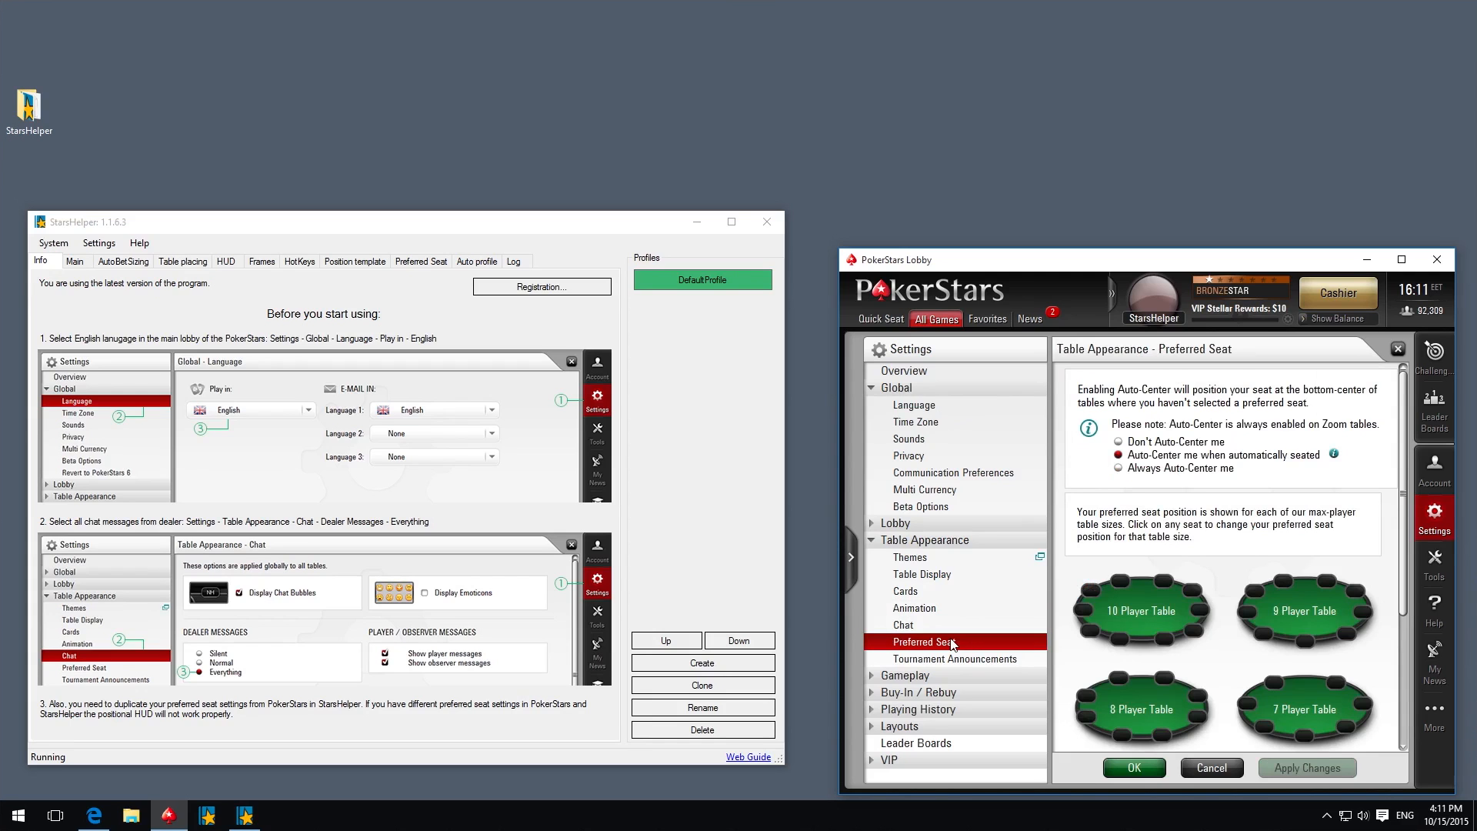
left_click(420, 261)
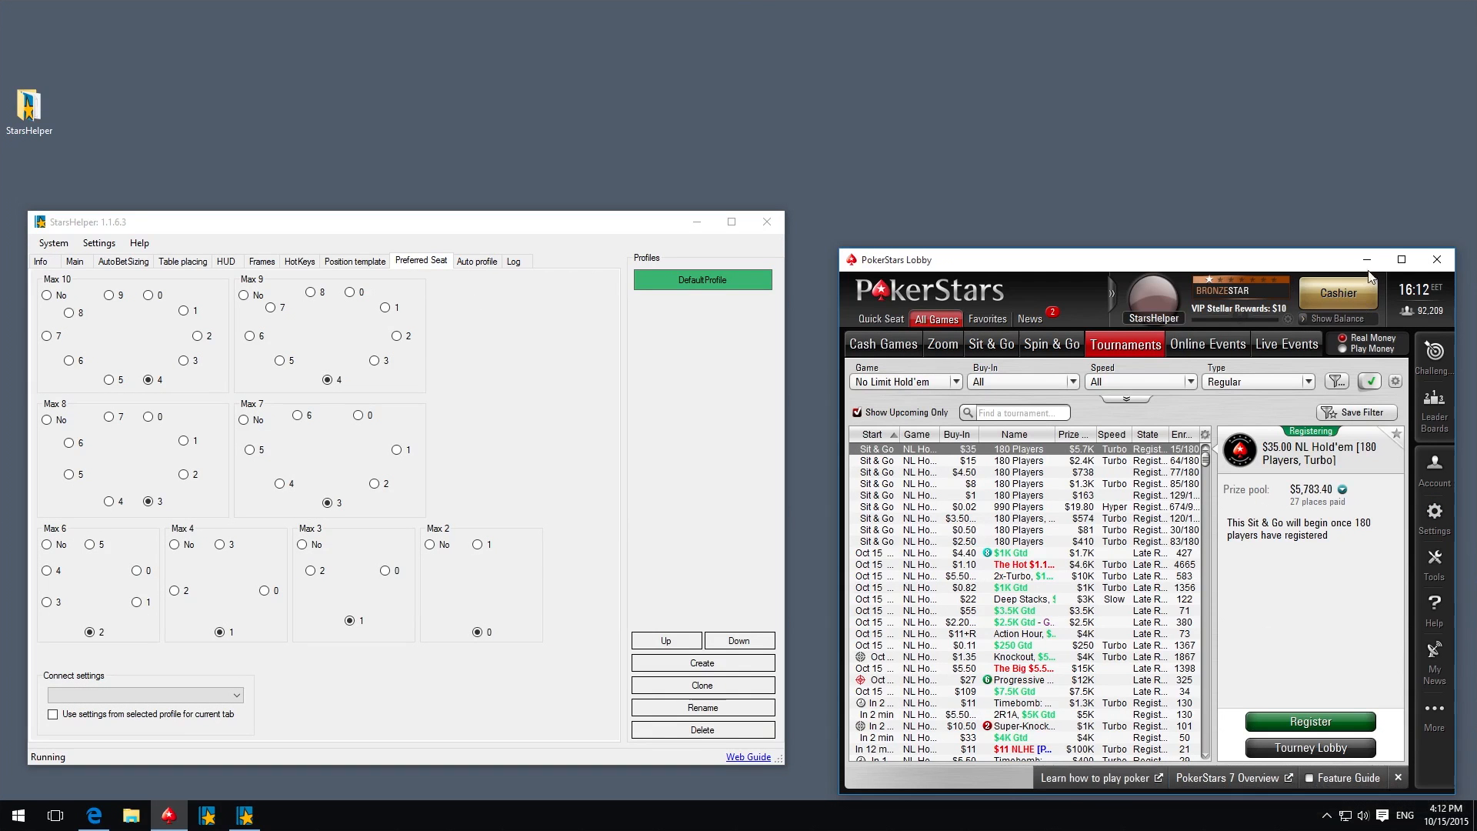
left_click(1435, 259)
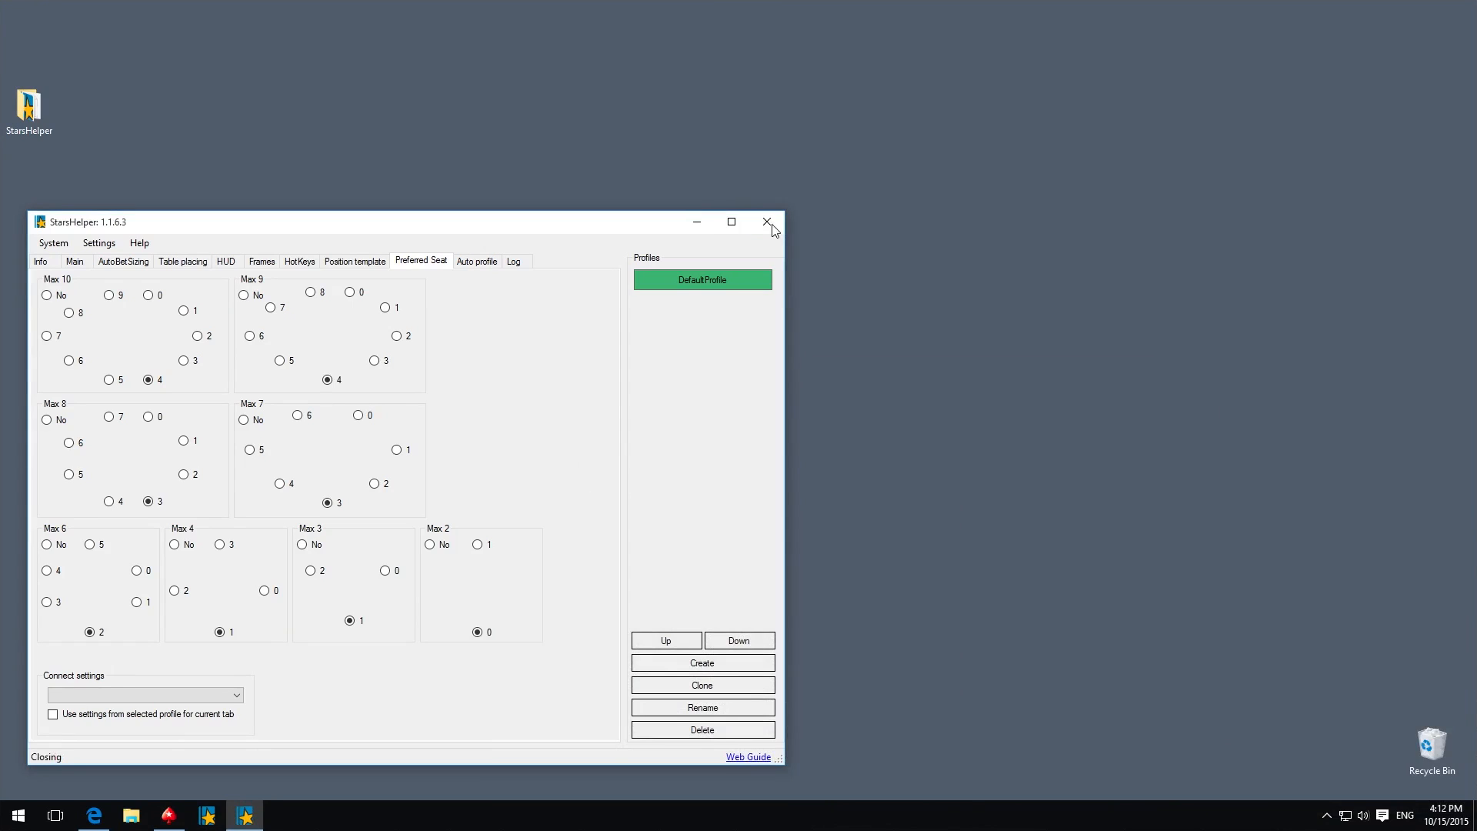
left_click(767, 221)
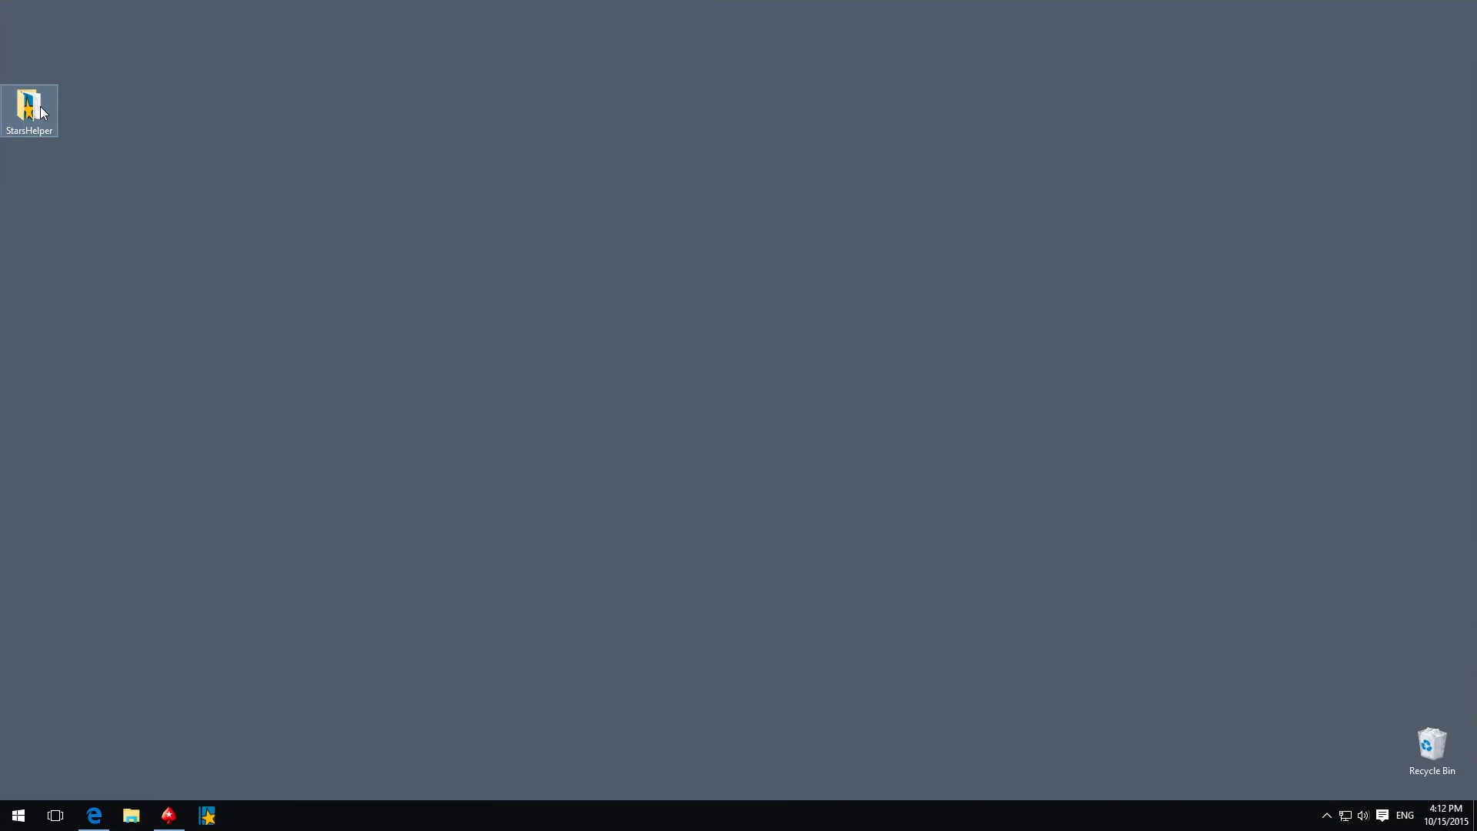
- Open StarsHelper > Settings and select the timestamped backup .shs file beside main_v1.shs
double_click(29, 104)
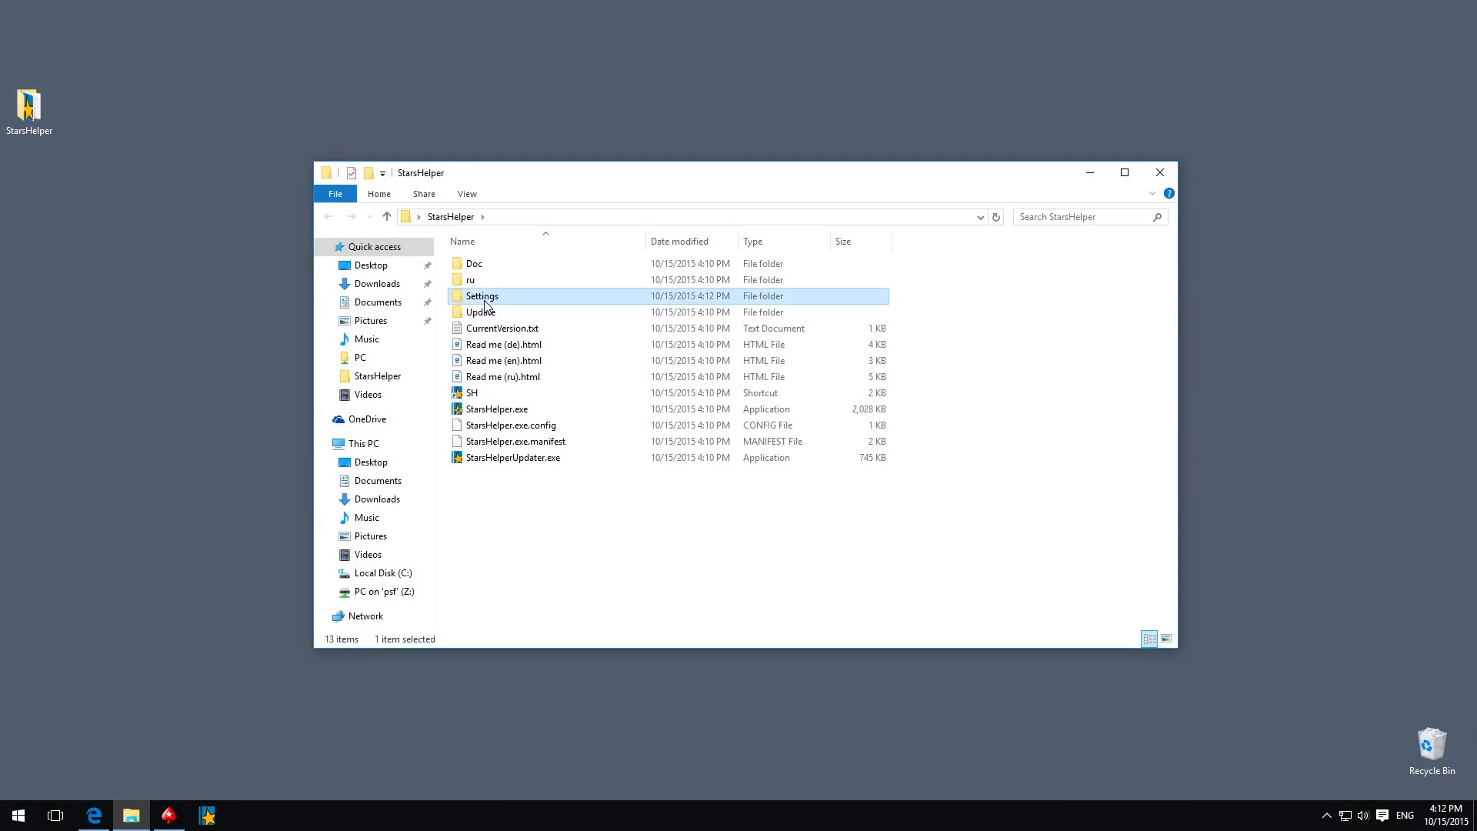
double_click(481, 295)
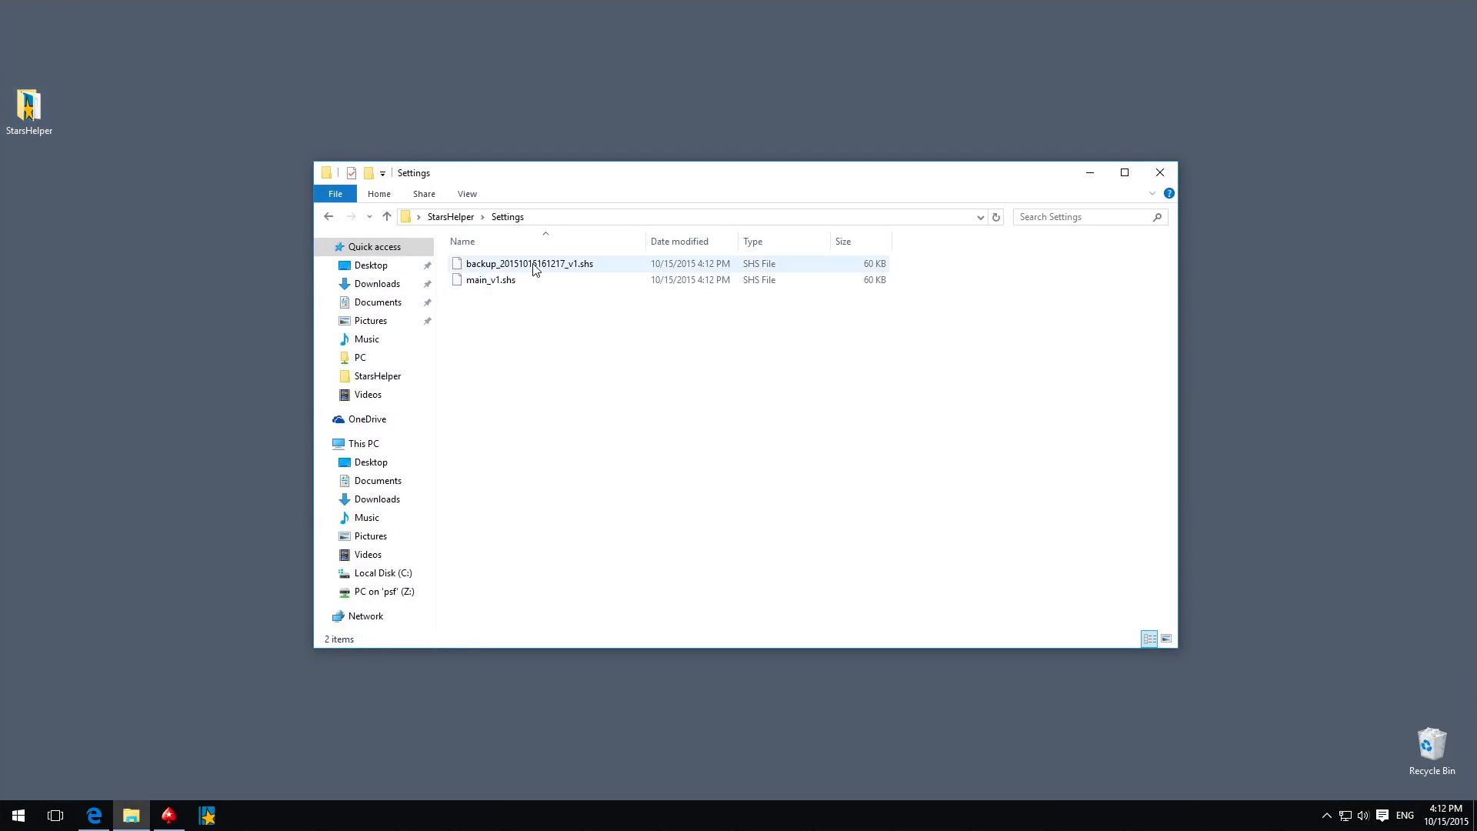
left_click(529, 264)
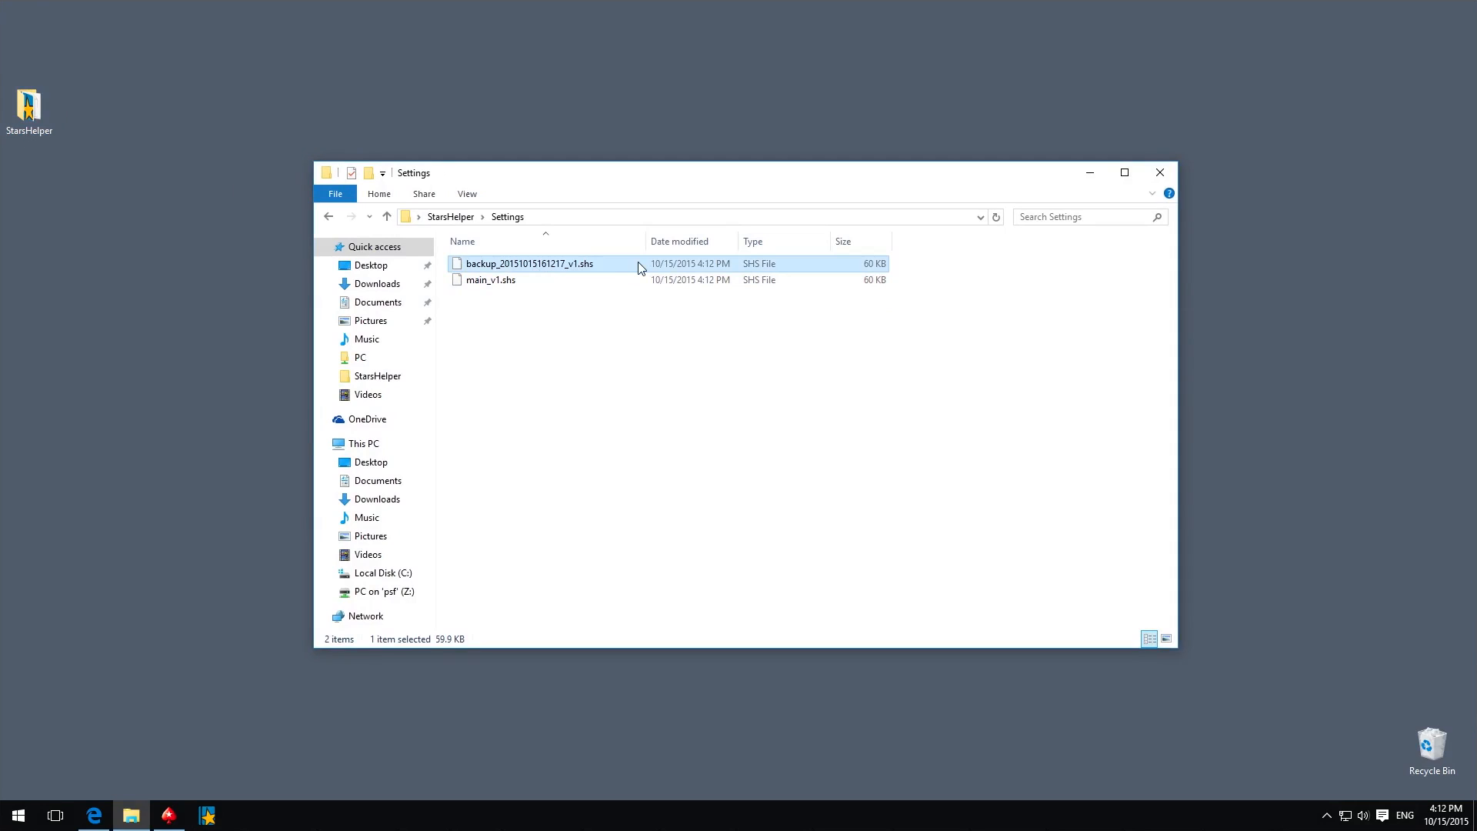